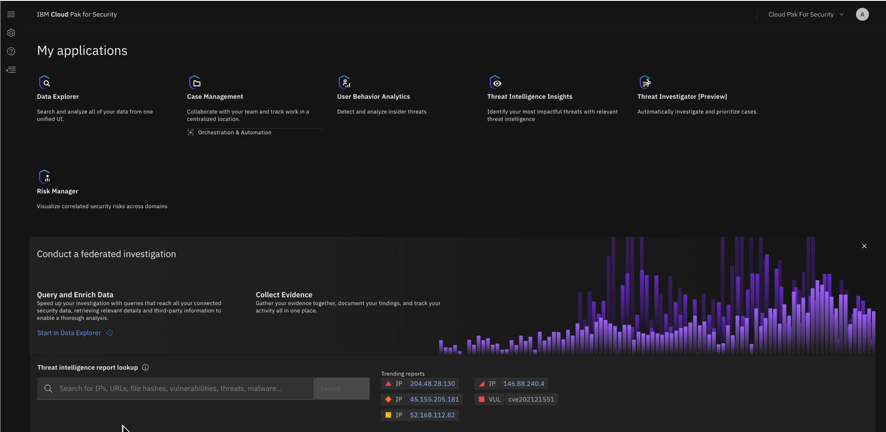
{"action": "mouse_move", "coordinate": [227, 186]}
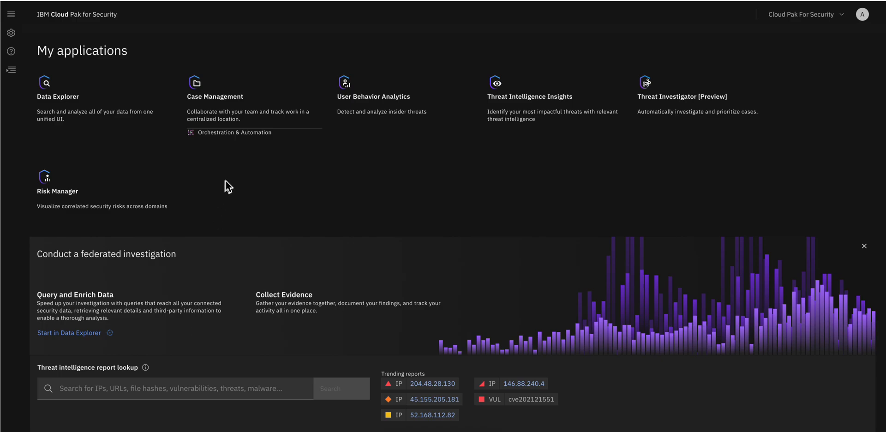
{"action": "mouse_move", "coordinate": [227, 173]}
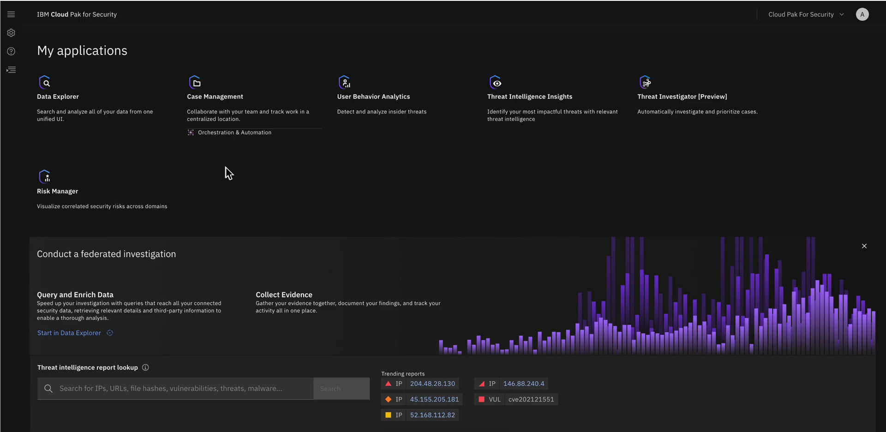
{"action": "mouse_move", "coordinate": [222, 97]}
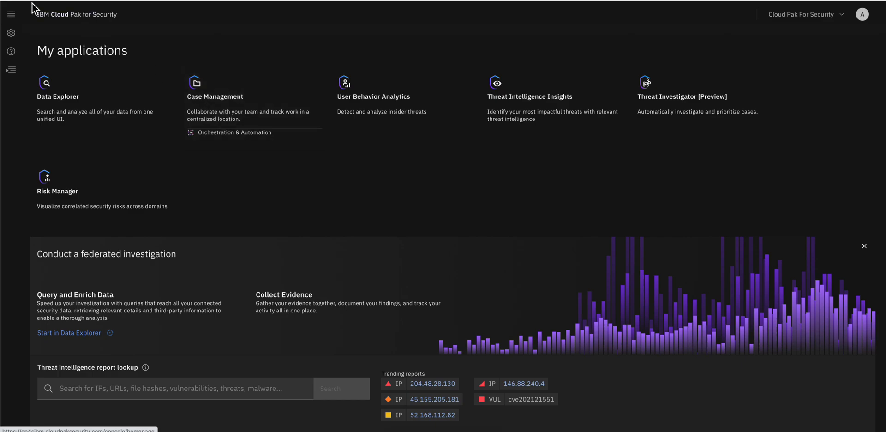
Go to the Case Management Playbooks page through the navigation menu.
{"action": "left_click", "coordinate": [10, 13]}
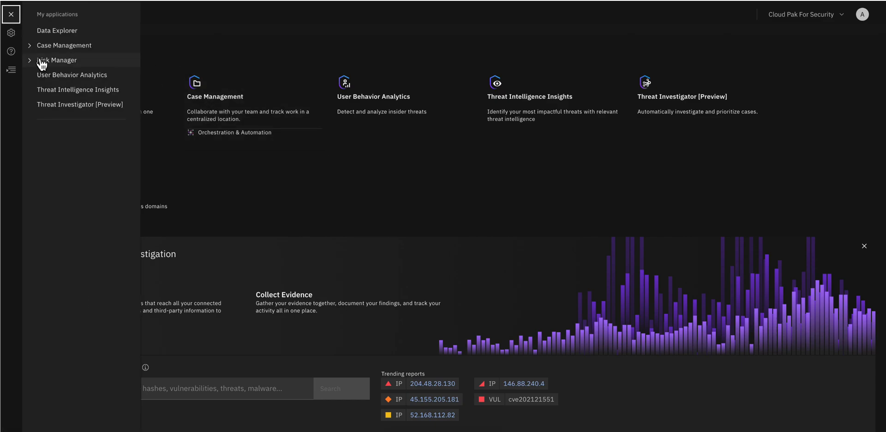
{"action": "left_click", "coordinate": [64, 45]}
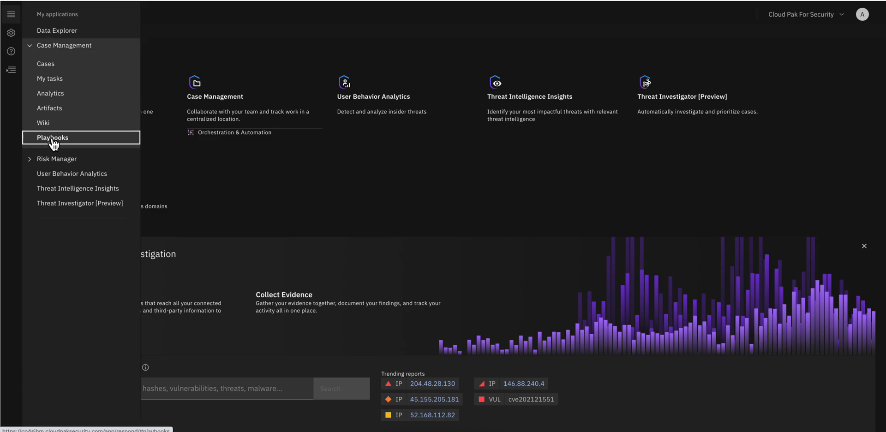
{"action": "left_click", "coordinate": [53, 138]}
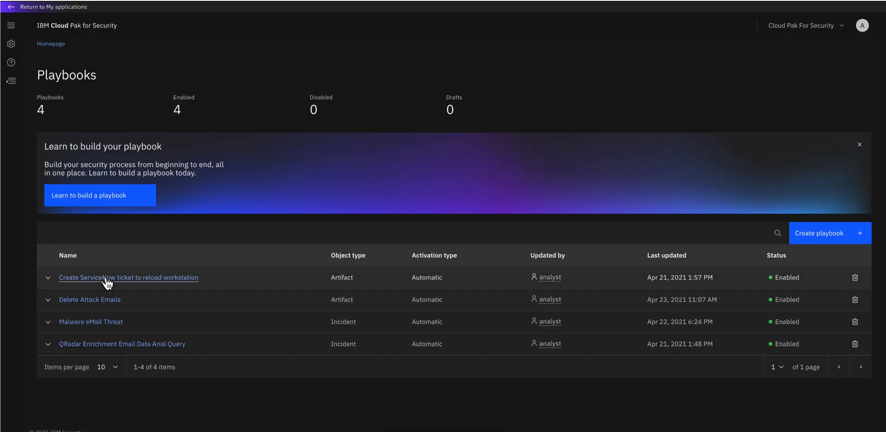
{"action": "mouse_move", "coordinate": [117, 321]}
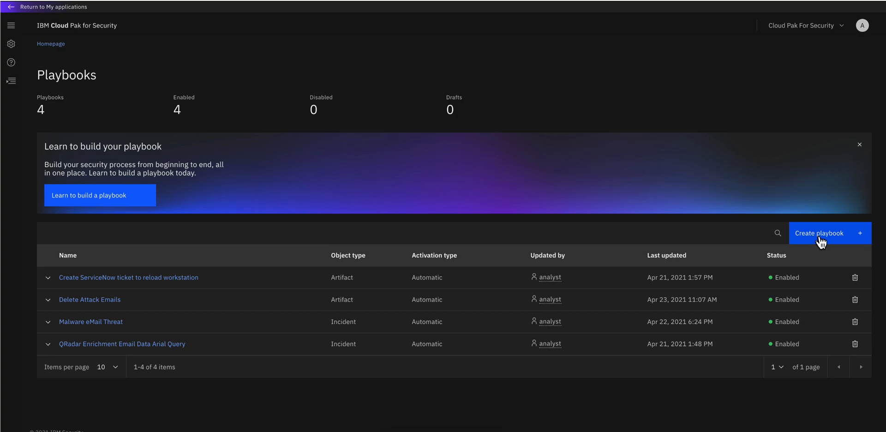
{"action": "mouse_move", "coordinate": [826, 240]}
{"action": "type", "text": "Test"}
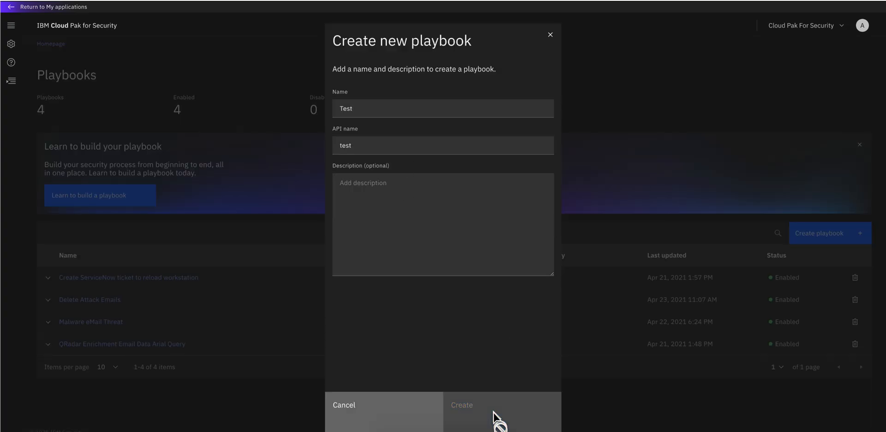
Create the new playbook named 'Test' and open its designer.
{"action": "left_click", "coordinate": [461, 404]}
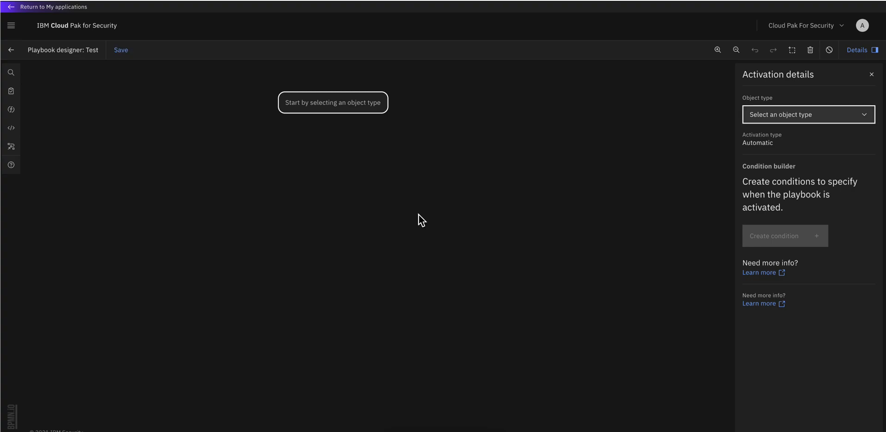
{"action": "mouse_move", "coordinate": [359, 130]}
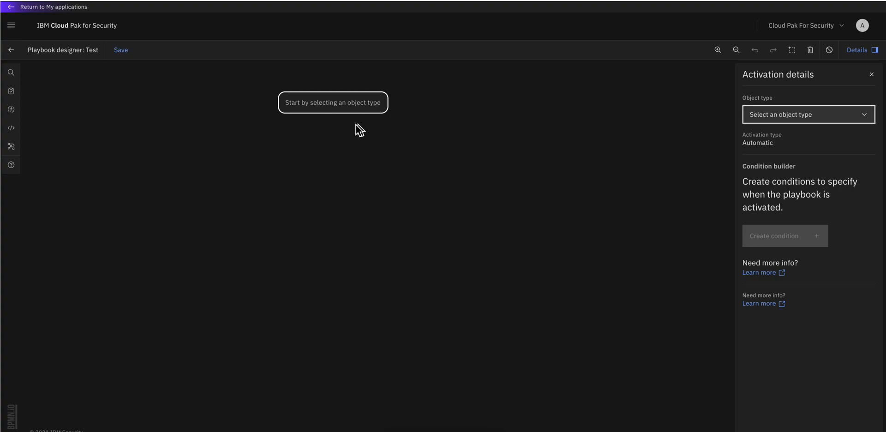
Browse the Object type options: Incident, Task, Note, Milestone, Artifact, Attachment, Data Table.
{"action": "left_click", "coordinate": [332, 102]}
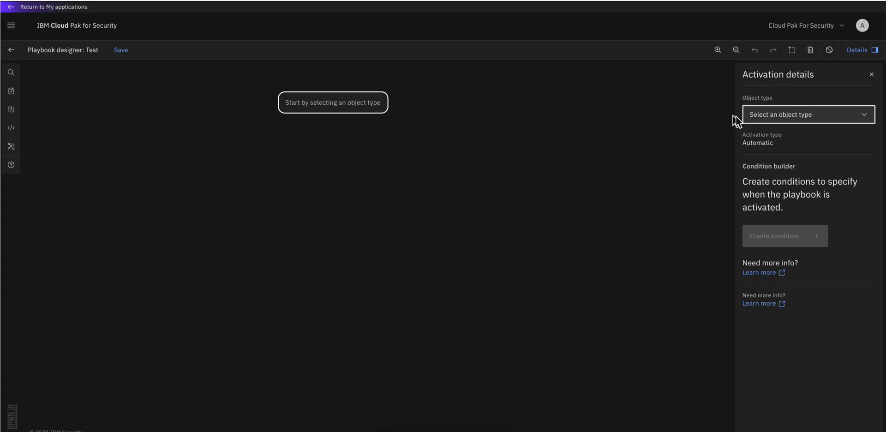
{"action": "mouse_move", "coordinate": [820, 146]}
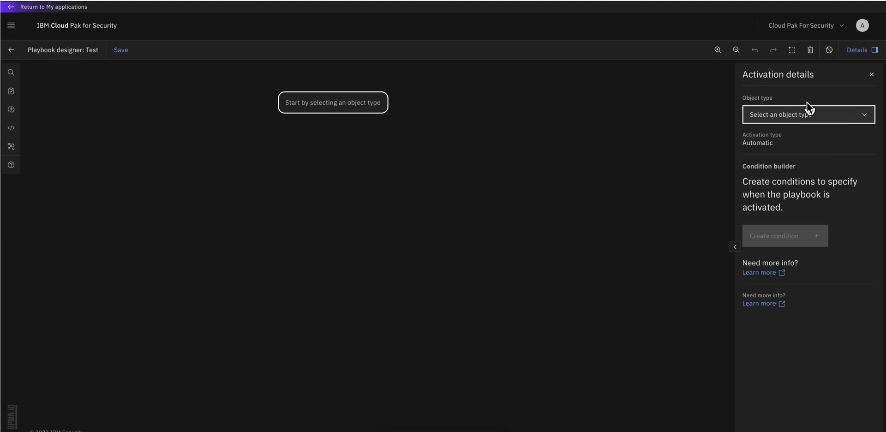
{"action": "mouse_move", "coordinate": [819, 94]}
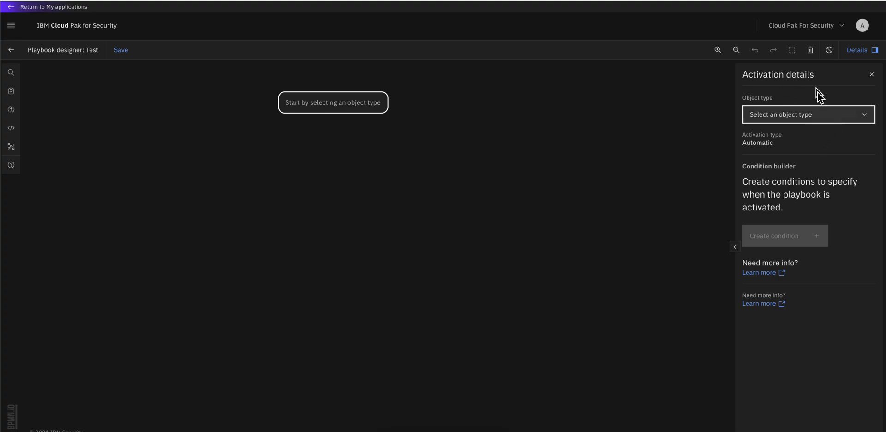
{"action": "left_click", "coordinate": [807, 114]}
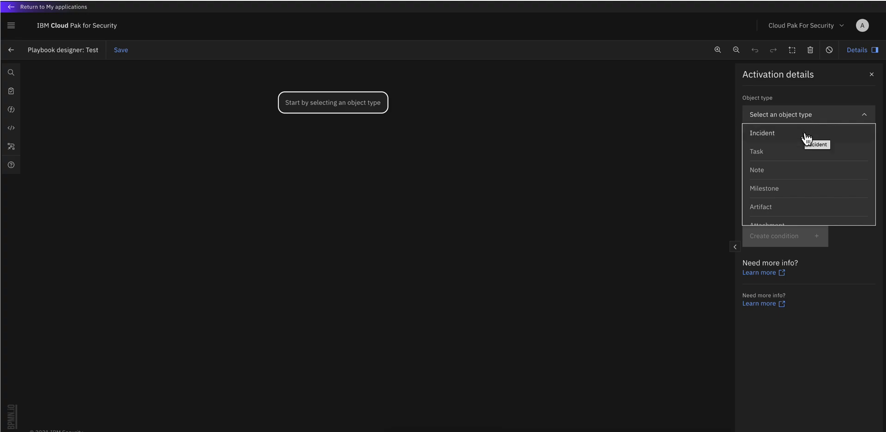
{"action": "mouse_move", "coordinate": [779, 154]}
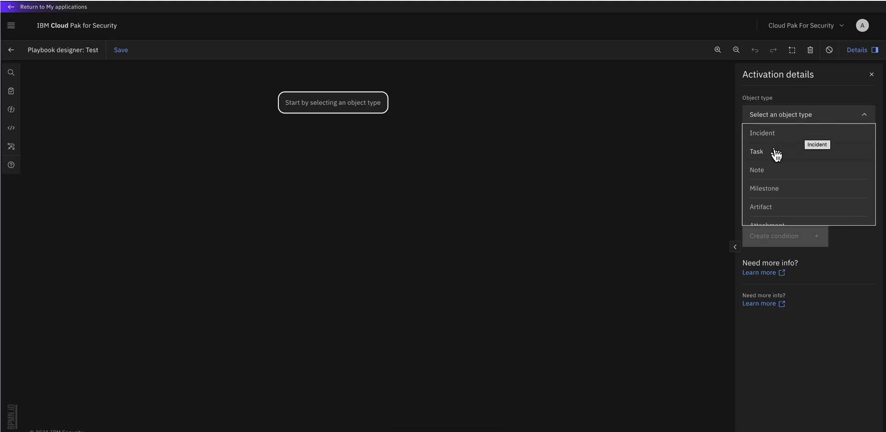
{"action": "mouse_move", "coordinate": [777, 157]}
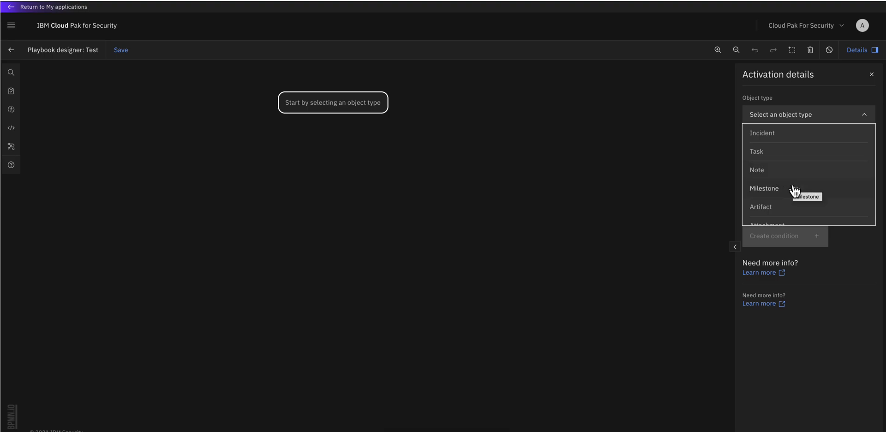
{"action": "scroll", "scroll_direction": "down", "scroll_amount": 3}
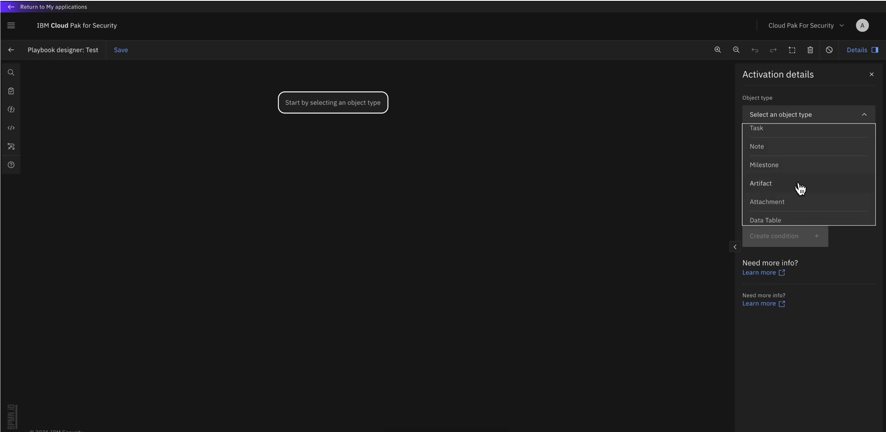
{"action": "mouse_move", "coordinate": [799, 185]}
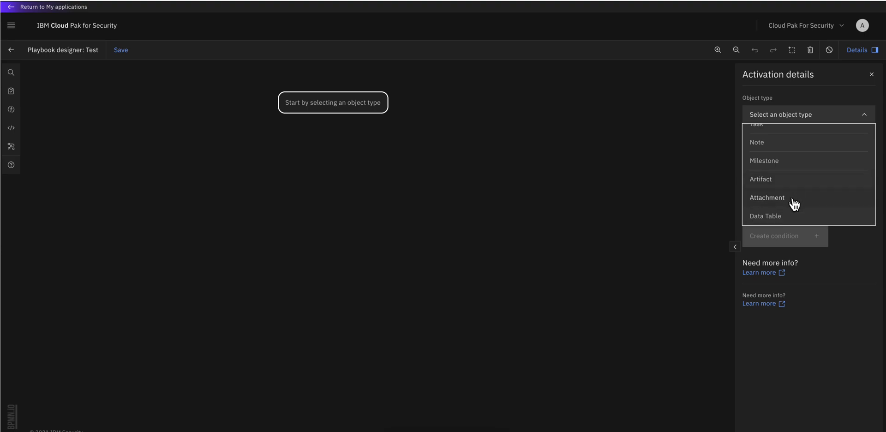
{"action": "scroll", "scroll_direction": "up", "scroll_amount": 3}
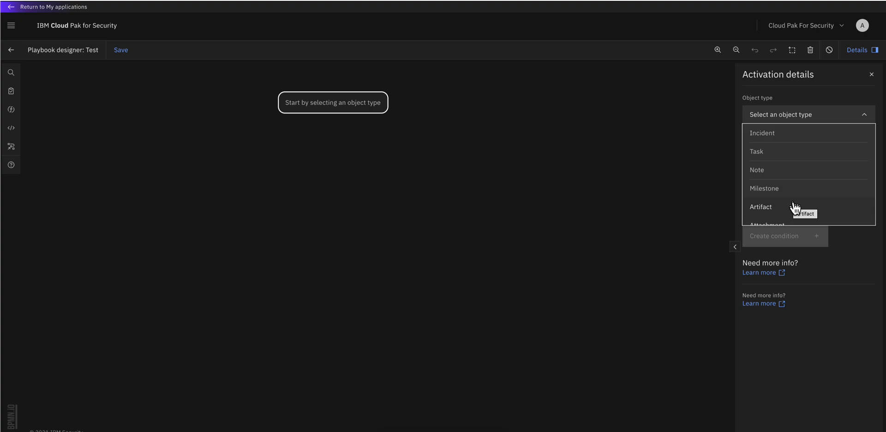
{"action": "mouse_move", "coordinate": [730, 153]}
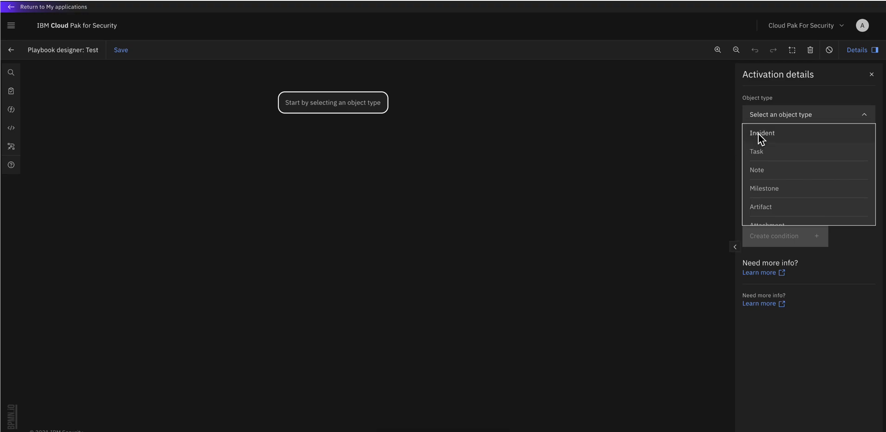
Set the Test playbook's object type to Incident.
{"action": "left_click", "coordinate": [762, 133]}
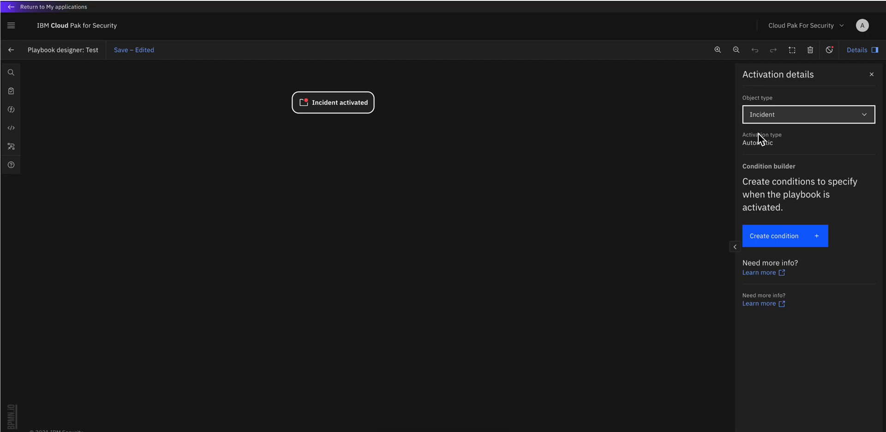
{"action": "mouse_move", "coordinate": [842, 237]}
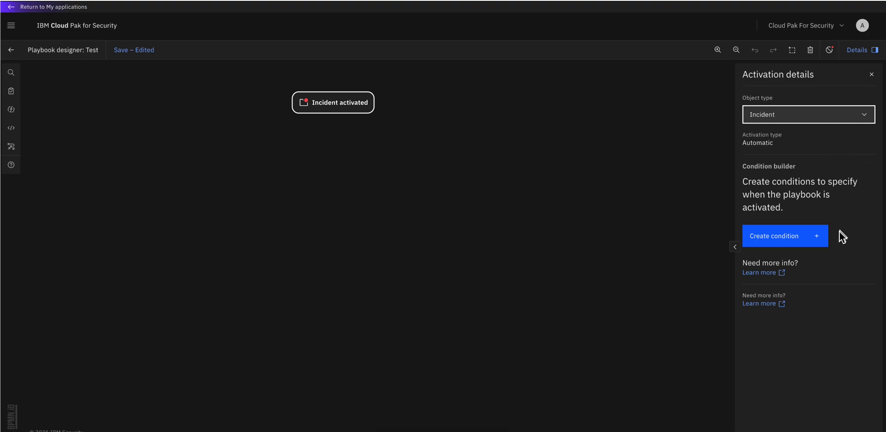
{"action": "mouse_move", "coordinate": [851, 241]}
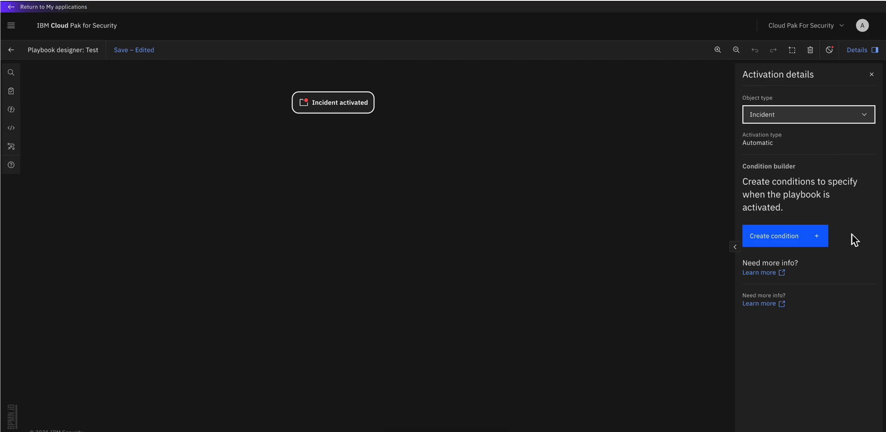
{"action": "mouse_move", "coordinate": [729, 323]}
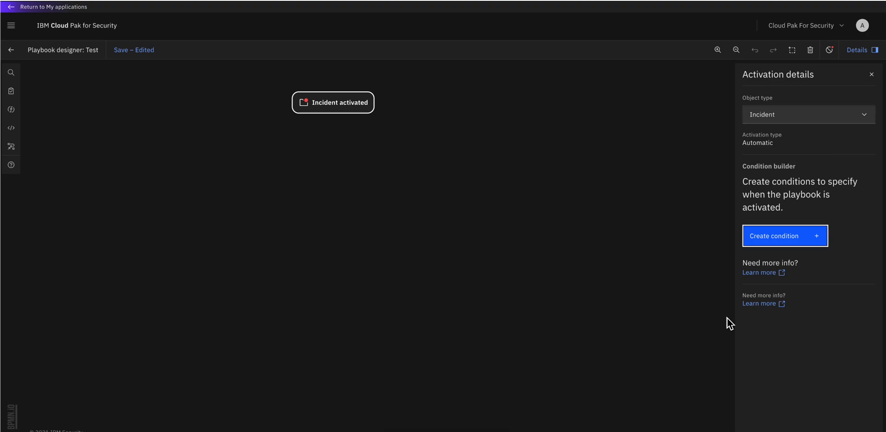
Add a second condition matched with Any, then delete it, leaving 'Incident is created'.
{"action": "left_click", "coordinate": [783, 235]}
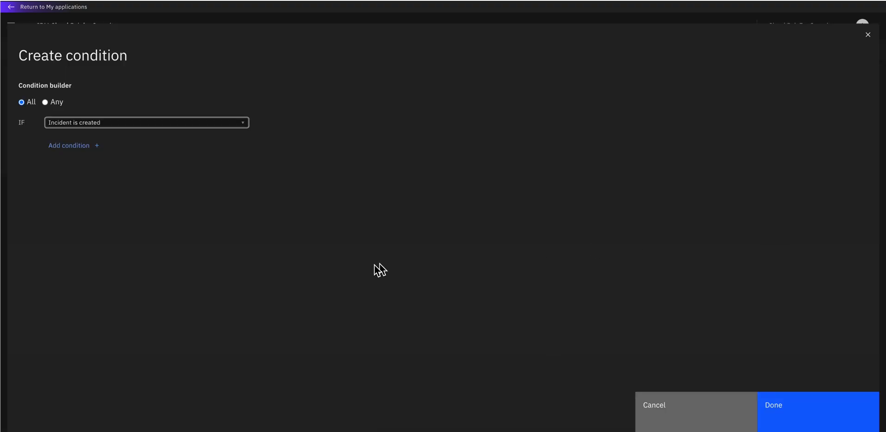
{"action": "mouse_move", "coordinate": [143, 126]}
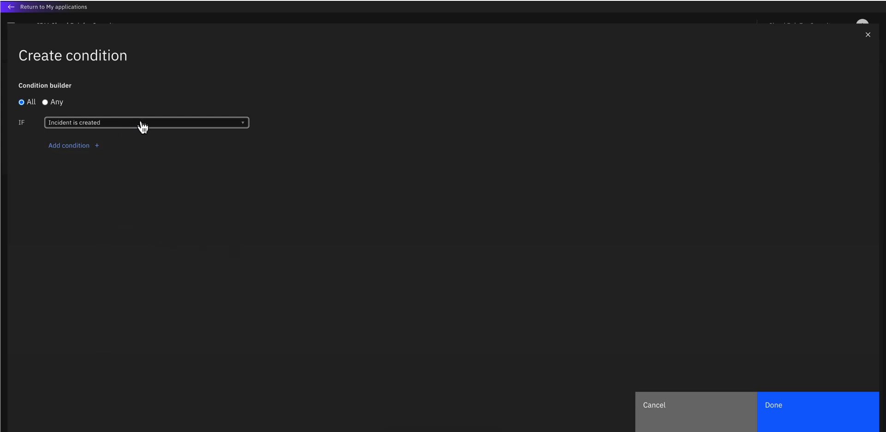
{"action": "mouse_move", "coordinate": [83, 126]}
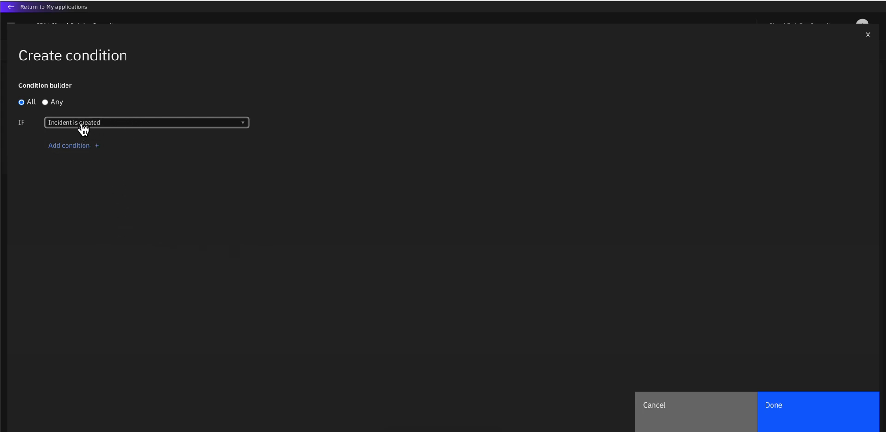
{"action": "left_click", "coordinate": [145, 122]}
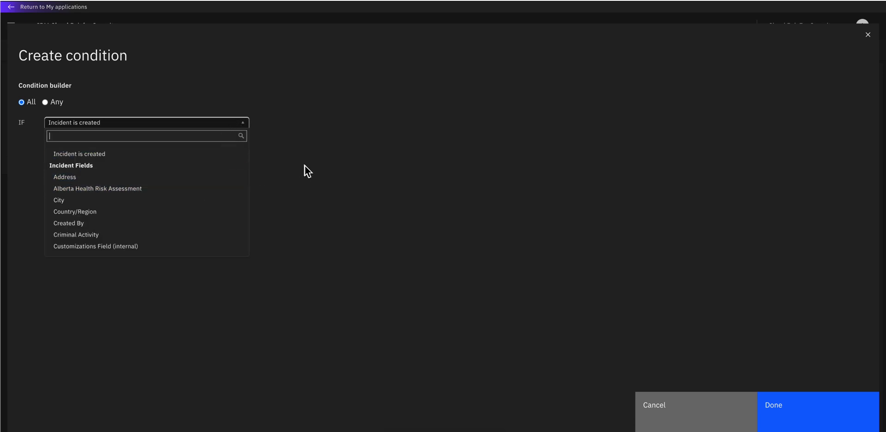
{"action": "left_click", "coordinate": [146, 122]}
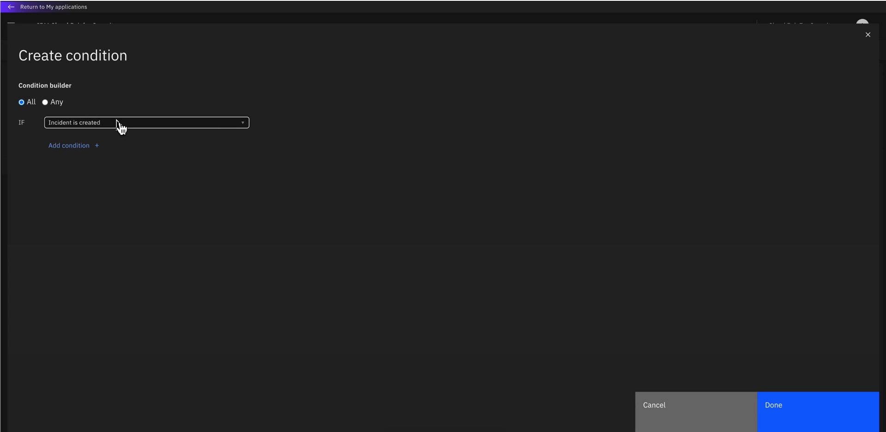
{"action": "left_click", "coordinate": [146, 122]}
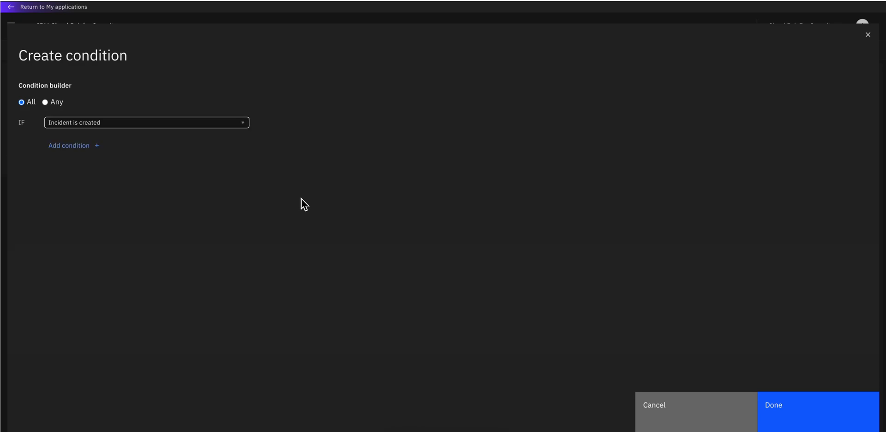
{"action": "mouse_move", "coordinate": [74, 145]}
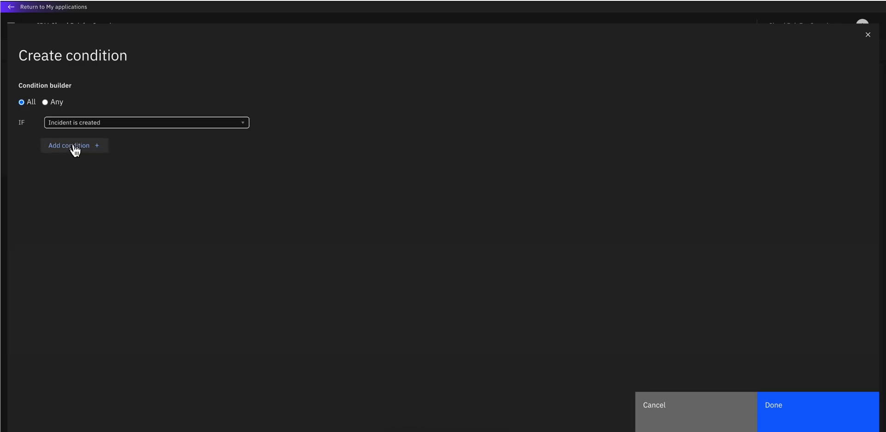
{"action": "left_click", "coordinate": [68, 145]}
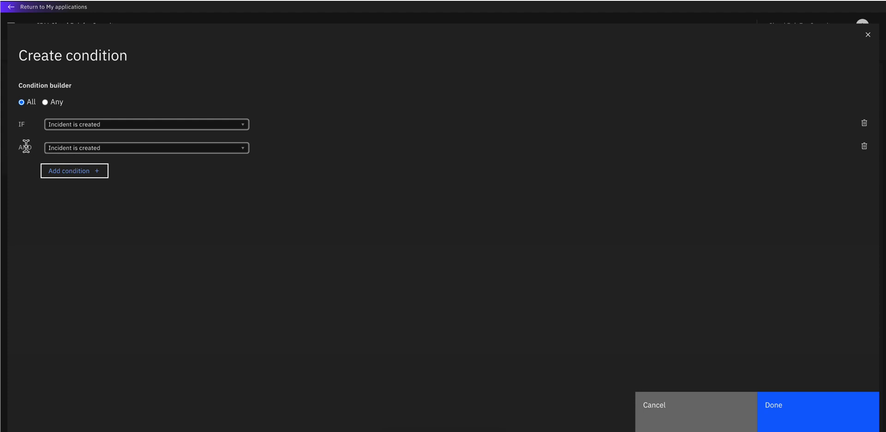
{"action": "mouse_move", "coordinate": [27, 171]}
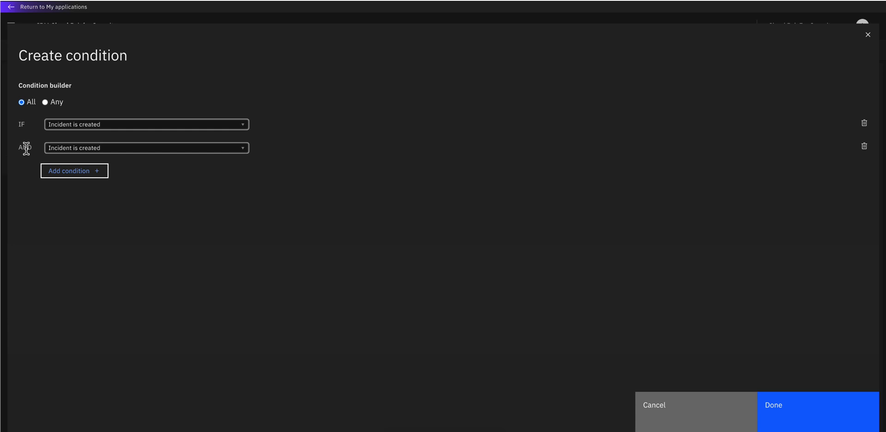
{"action": "left_click", "coordinate": [45, 102]}
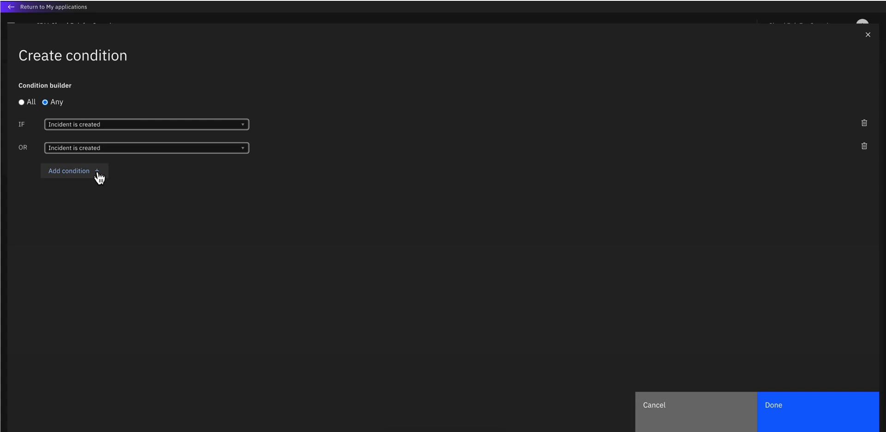
{"action": "left_click", "coordinate": [22, 103]}
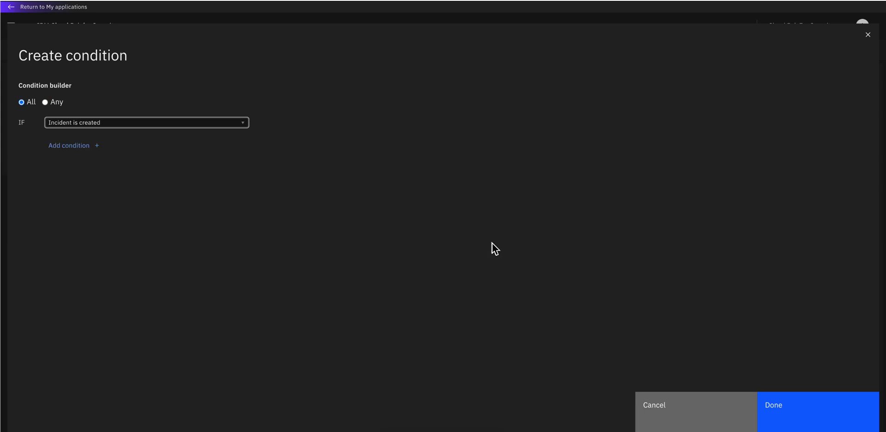
{"action": "mouse_move", "coordinate": [319, 170]}
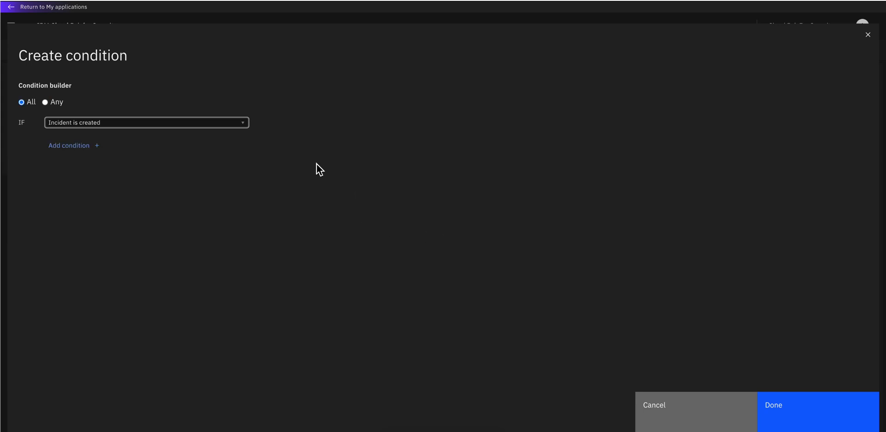
{"action": "mouse_move", "coordinate": [254, 133]}
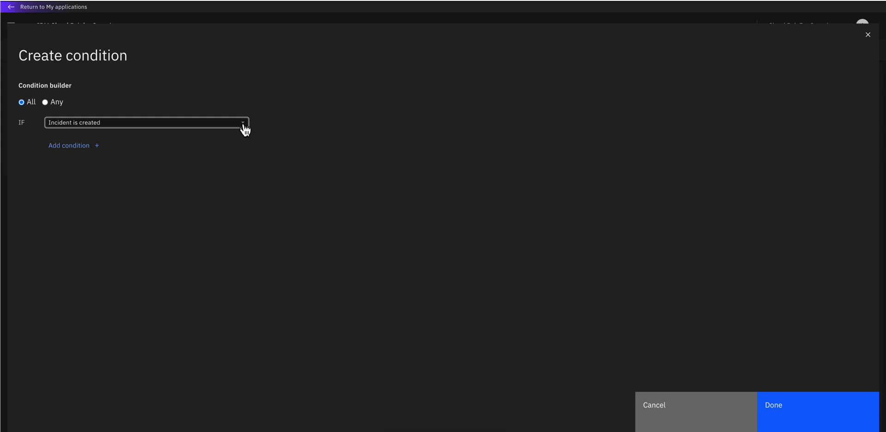
Make the activation condition 'Incident Type contains' a chosen incident type.
{"action": "left_click", "coordinate": [146, 123]}
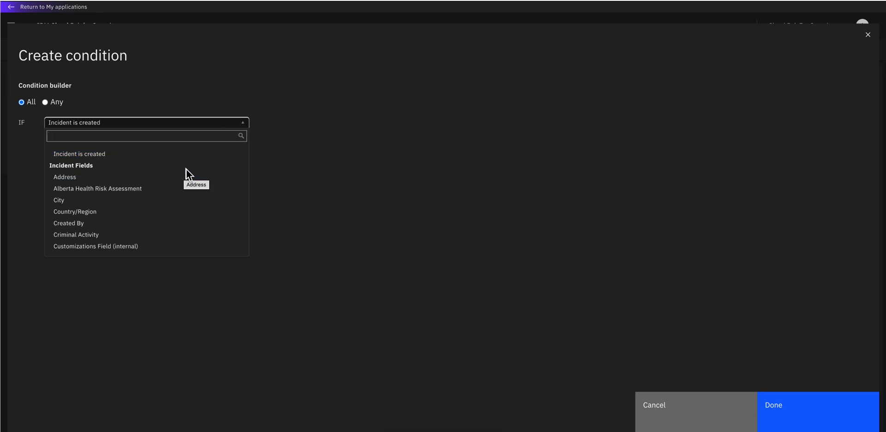
{"action": "mouse_move", "coordinate": [207, 155]}
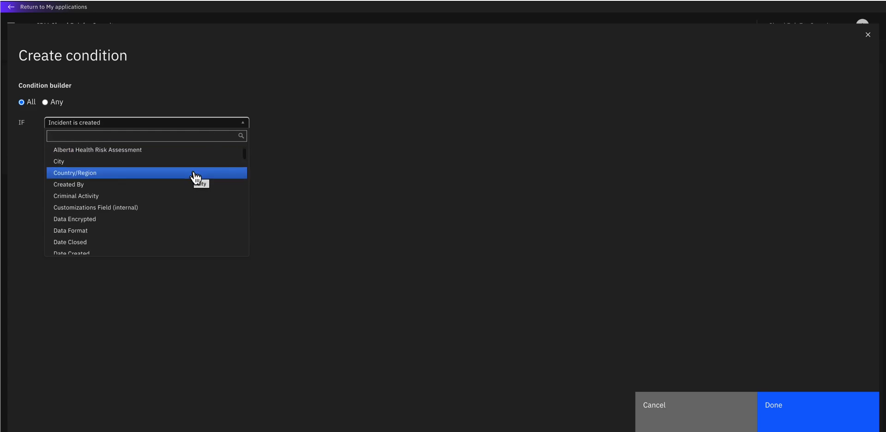
{"action": "scroll", "scroll_direction": "down", "scroll_amount": 3}
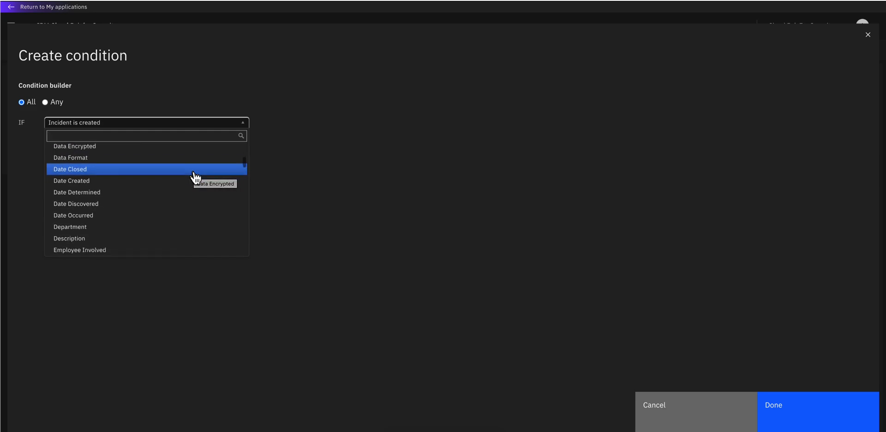
{"action": "scroll", "scroll_direction": "down", "scroll_amount": 3}
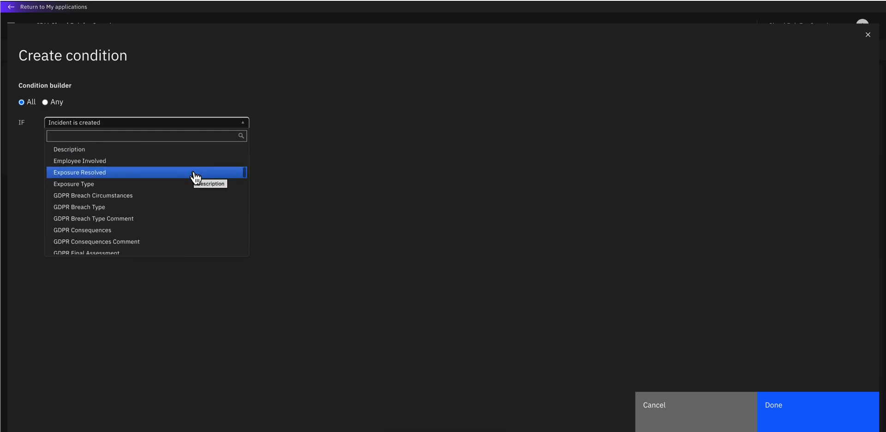
{"action": "scroll", "scroll_direction": "down", "scroll_amount": 3}
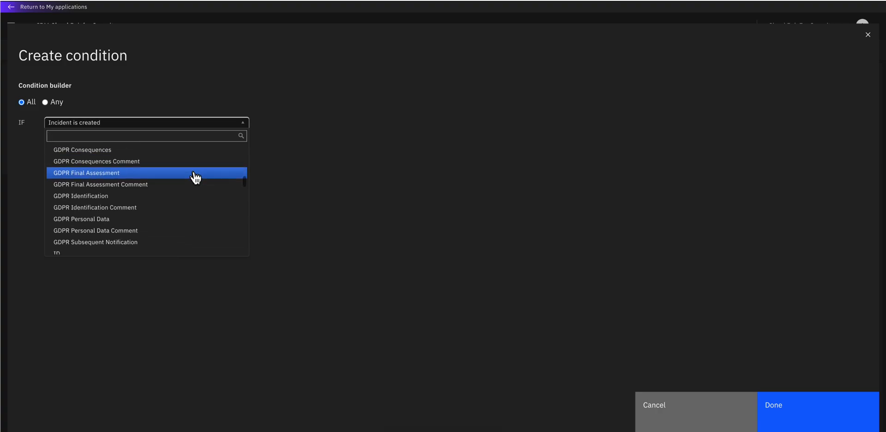
{"action": "left_click", "coordinate": [145, 135]}
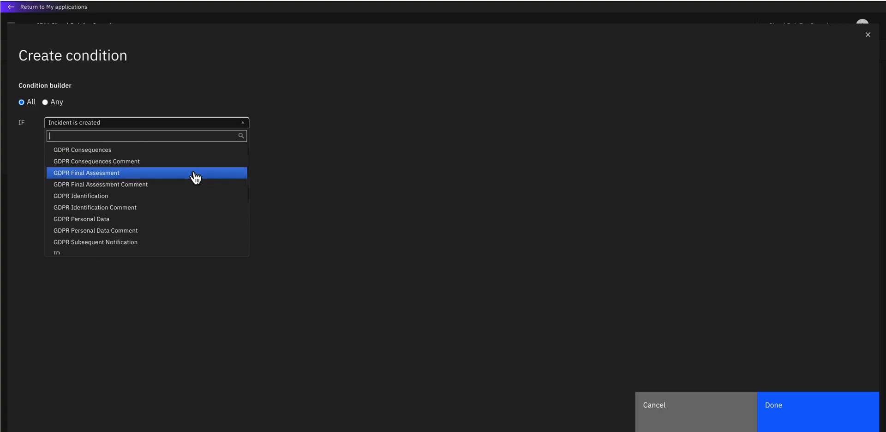
{"action": "scroll", "scroll_direction": "down", "scroll_amount": 3}
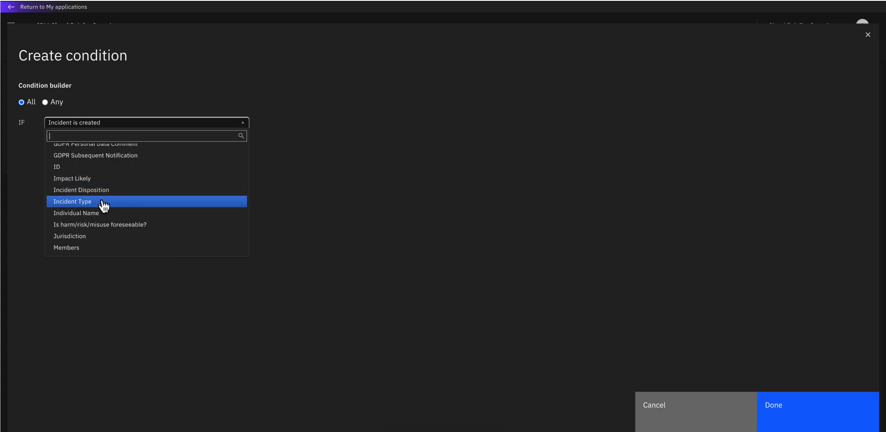
{"action": "left_click", "coordinate": [72, 201]}
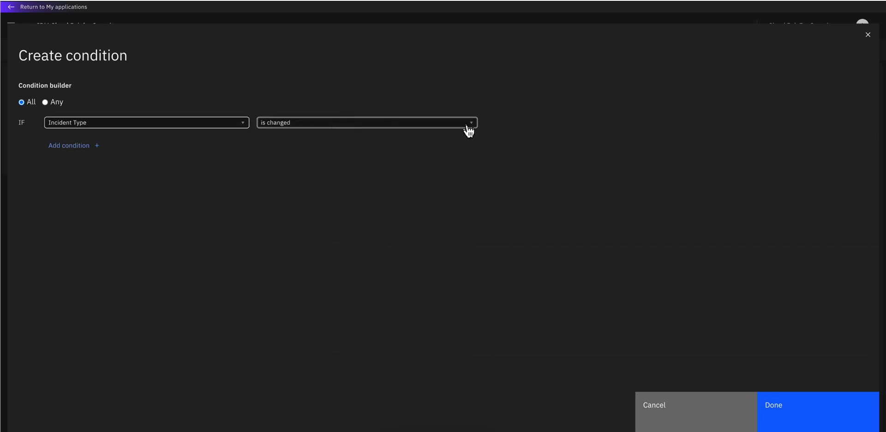
{"action": "left_click", "coordinate": [365, 122]}
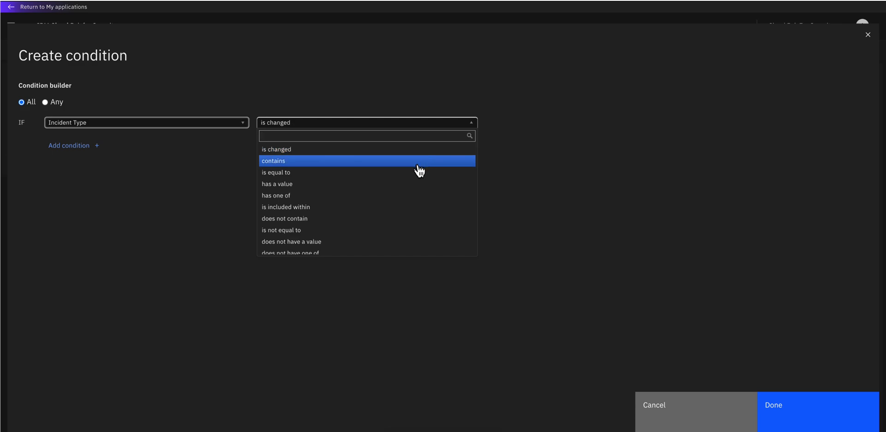
{"action": "left_click", "coordinate": [272, 160]}
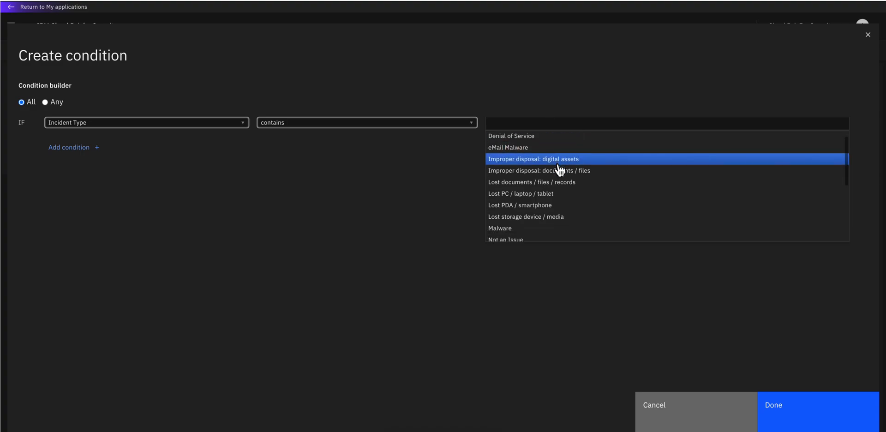
{"action": "scroll", "scroll_direction": "down", "scroll_amount": 3}
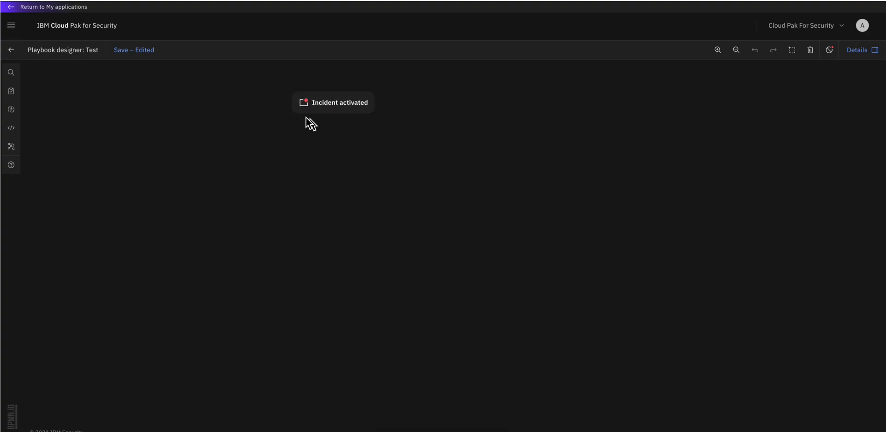
{"action": "left_click", "coordinate": [339, 102]}
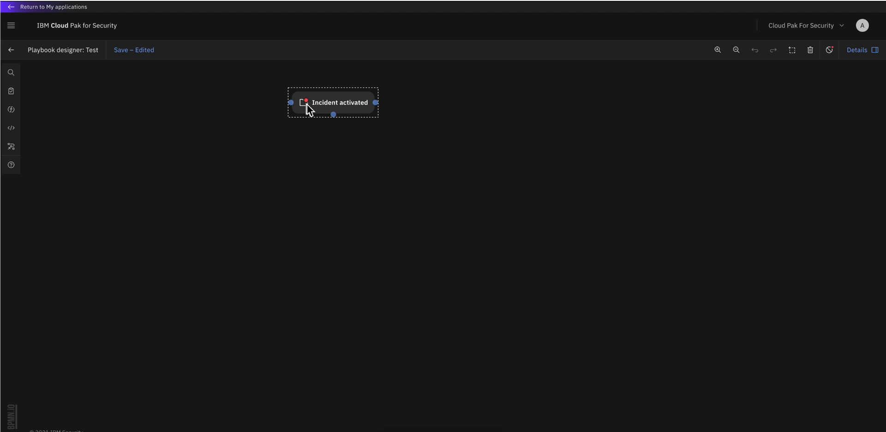
{"action": "left_click", "coordinate": [829, 50]}
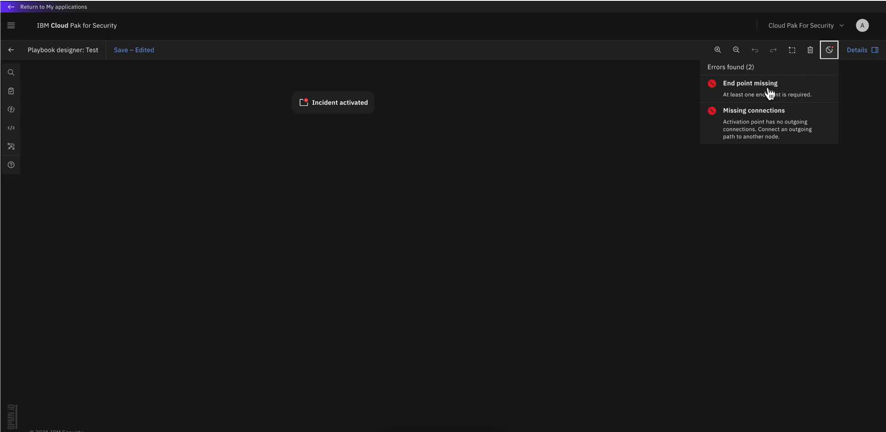
{"action": "mouse_move", "coordinate": [824, 73]}
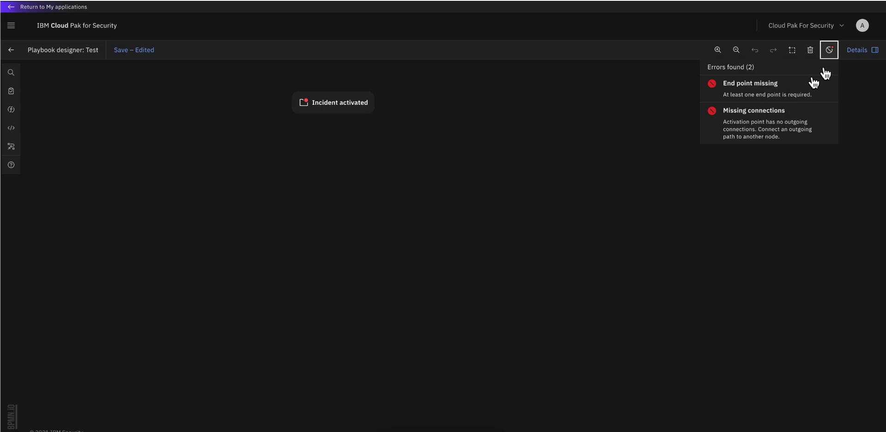
{"action": "left_click", "coordinate": [828, 49]}
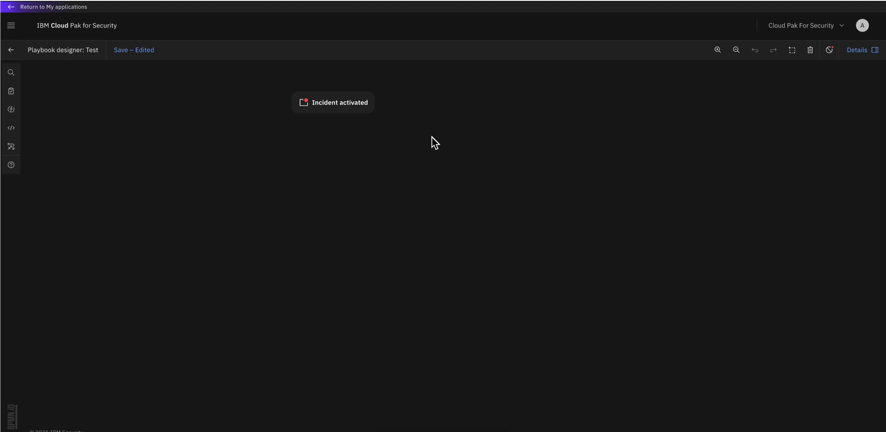
{"action": "mouse_move", "coordinate": [285, 138]}
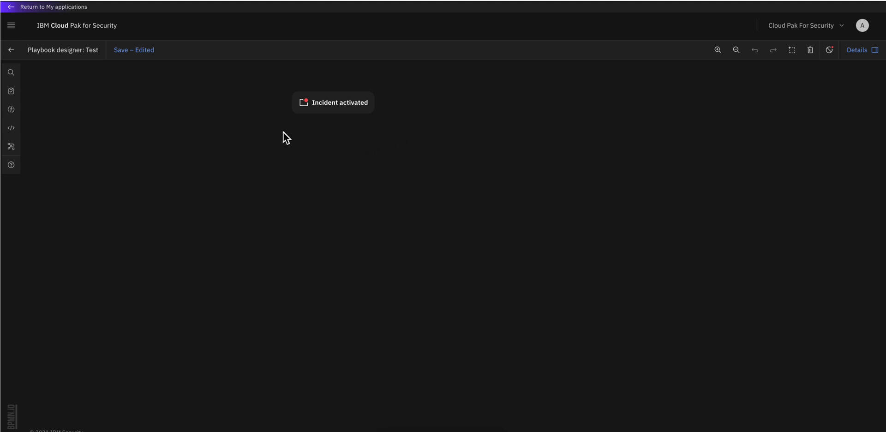
{"action": "mouse_move", "coordinate": [11, 91]}
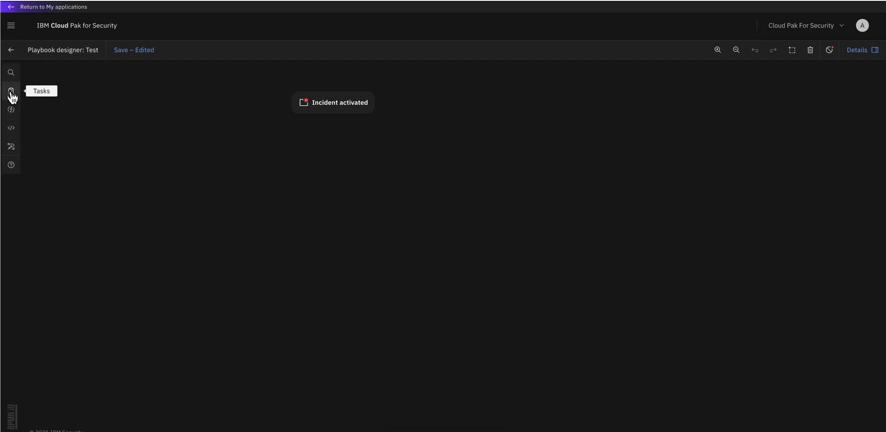
{"action": "left_click", "coordinate": [10, 90]}
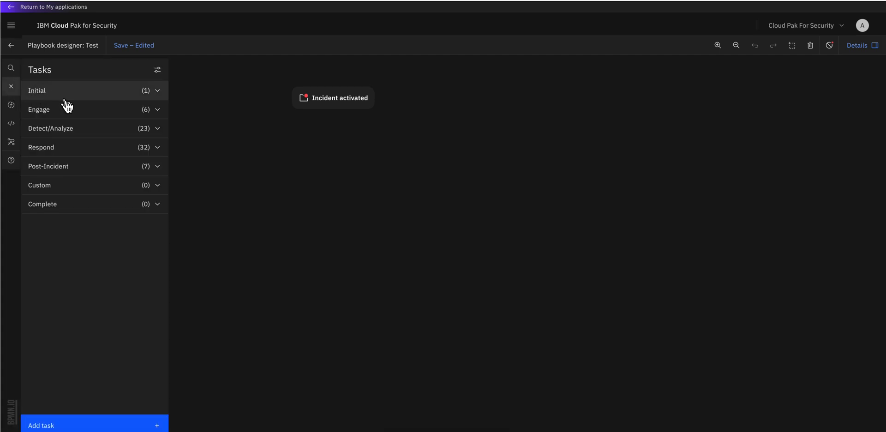
{"action": "mouse_move", "coordinate": [117, 138]}
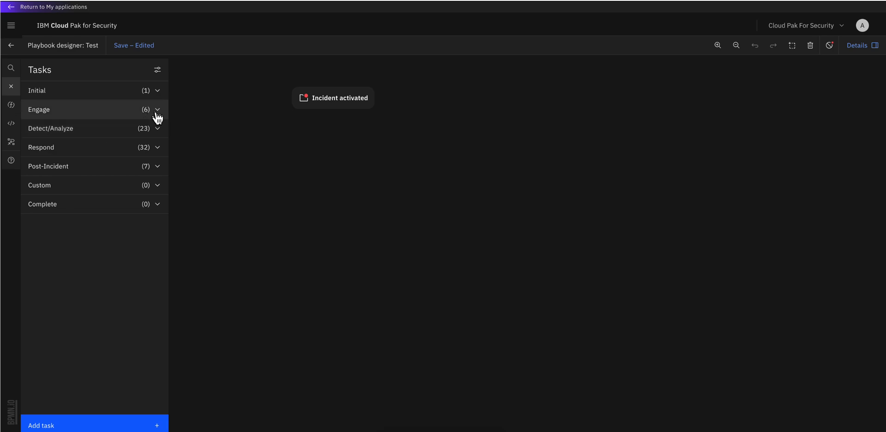
{"action": "mouse_move", "coordinate": [160, 114]}
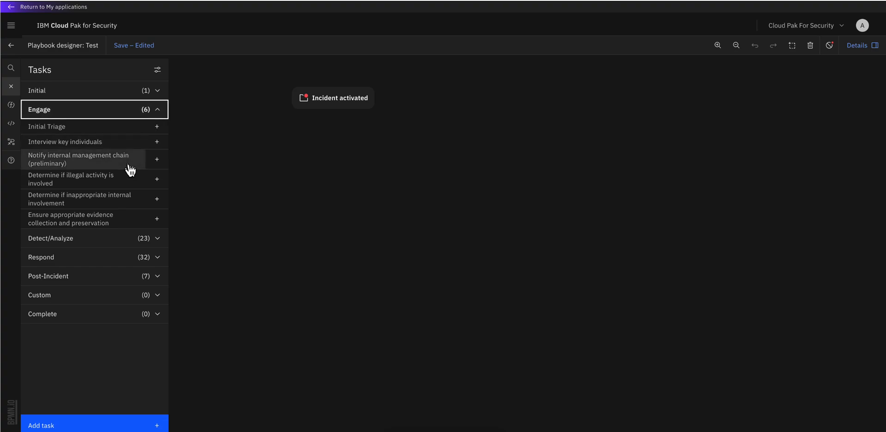
{"action": "mouse_move", "coordinate": [125, 198]}
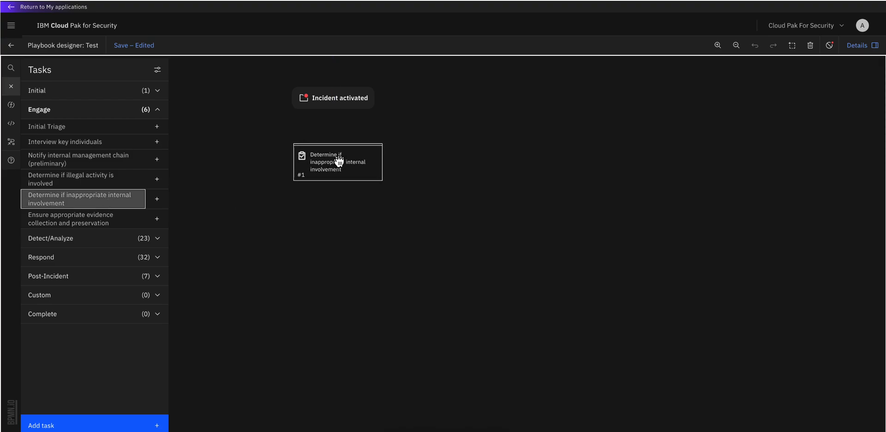
{"action": "left_click", "coordinate": [336, 163]}
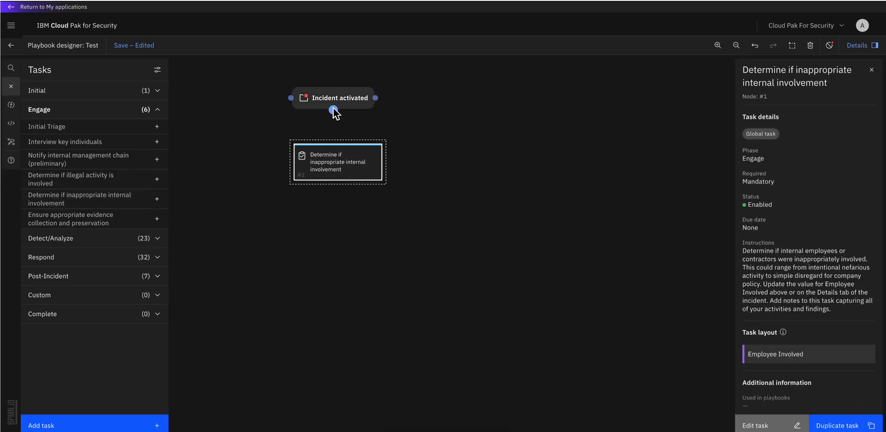
{"action": "left_click_drag", "start_coordinate": [333, 108], "coordinate": [336, 144]}
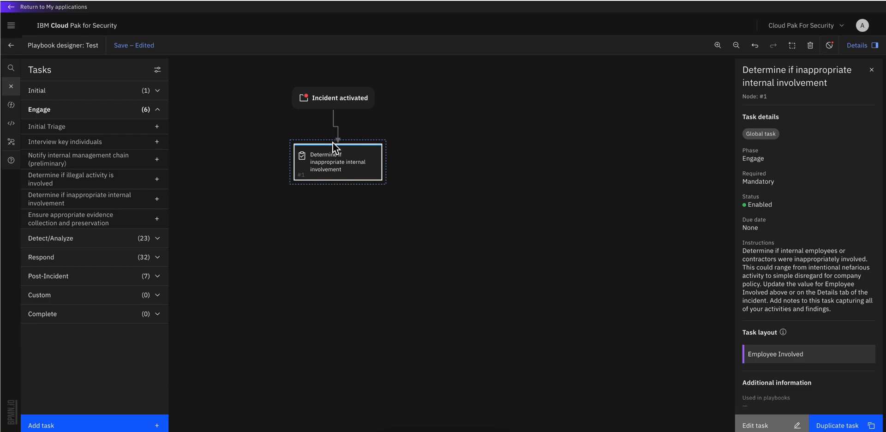
{"action": "left_click", "coordinate": [338, 162]}
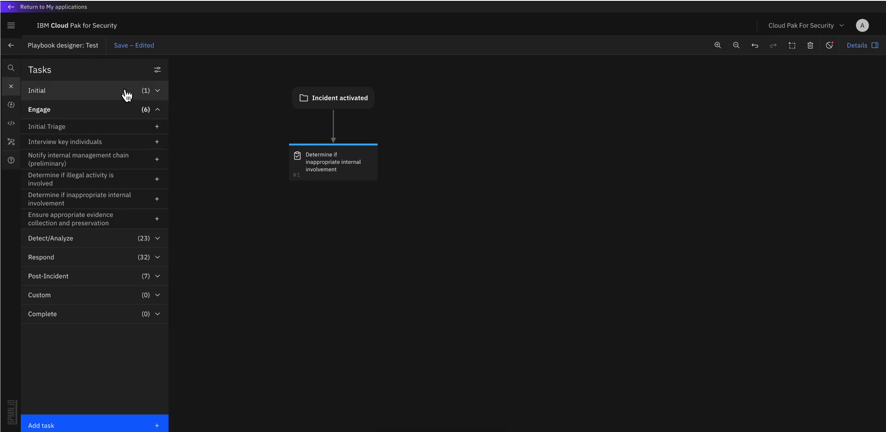
{"action": "mouse_move", "coordinate": [139, 251]}
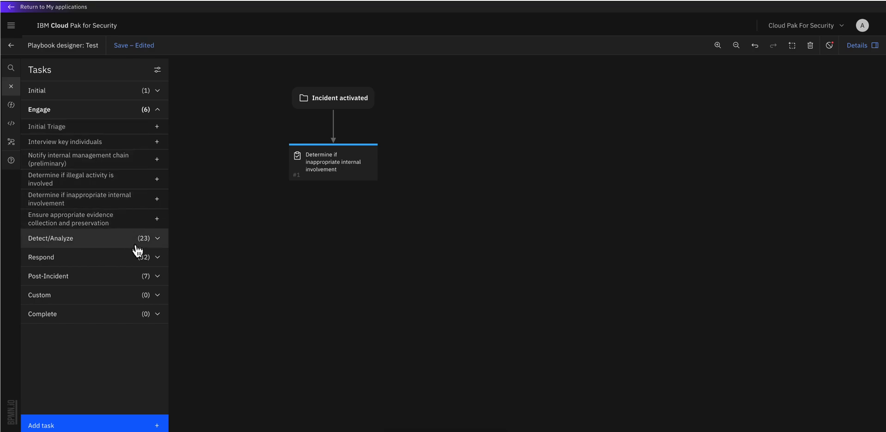
{"action": "mouse_move", "coordinate": [134, 264]}
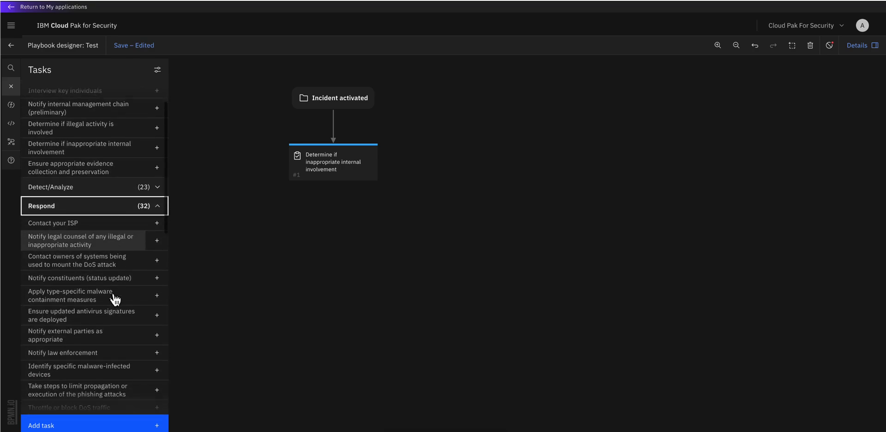
{"action": "scroll", "scroll_direction": "down", "scroll_amount": 3}
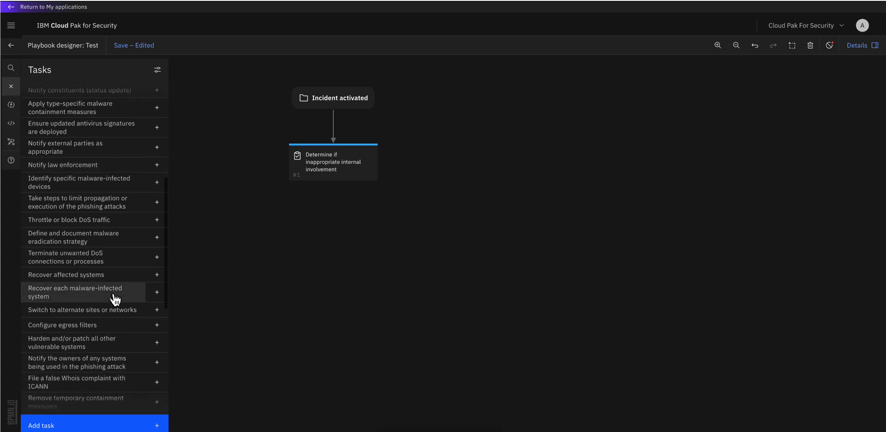
{"action": "scroll", "scroll_direction": "down", "scroll_amount": 3}
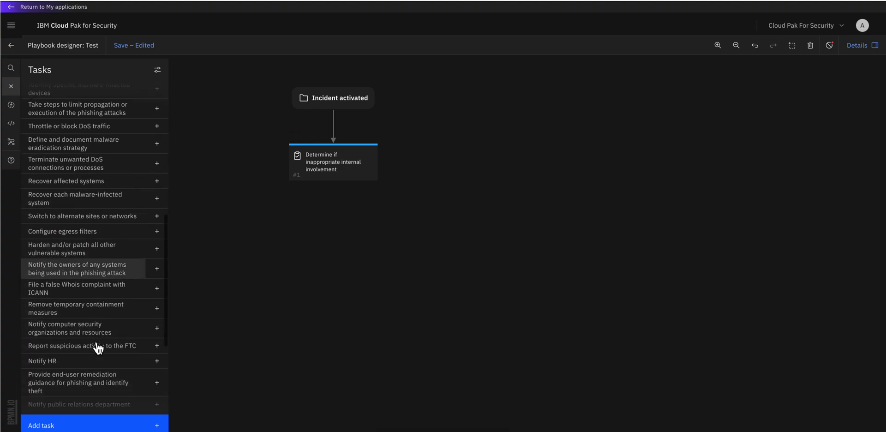
{"action": "scroll", "scroll_direction": "down", "scroll_amount": 3}
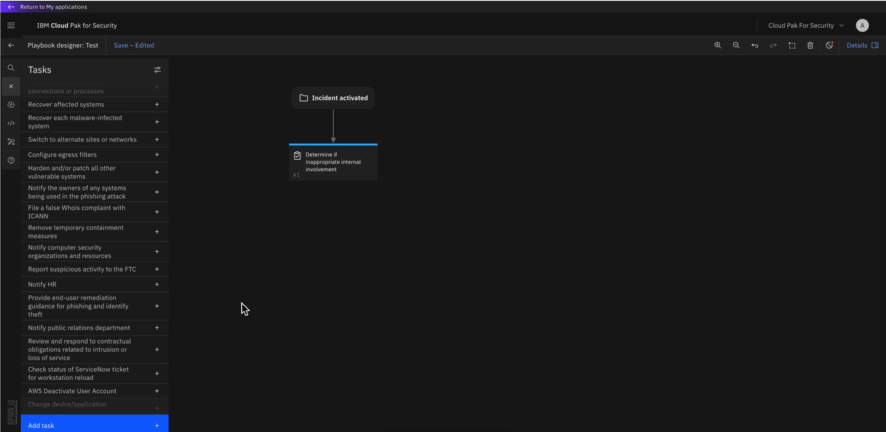
{"action": "mouse_move", "coordinate": [172, 125]}
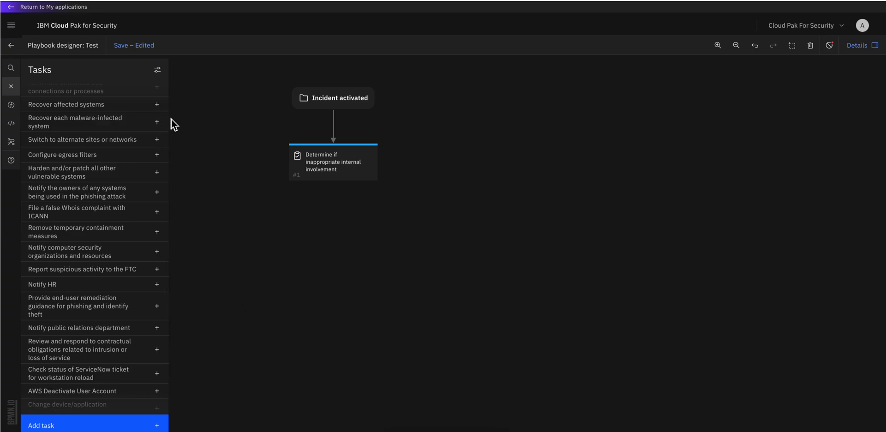
{"action": "mouse_move", "coordinate": [195, 129]}
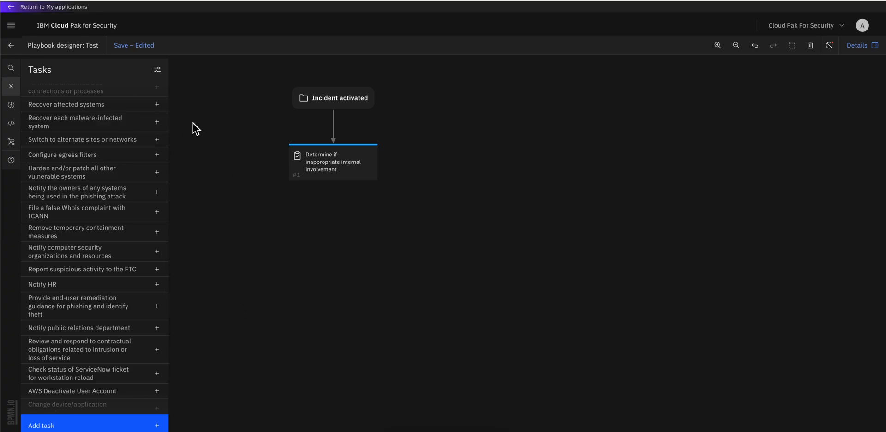
{"action": "mouse_move", "coordinate": [113, 126]}
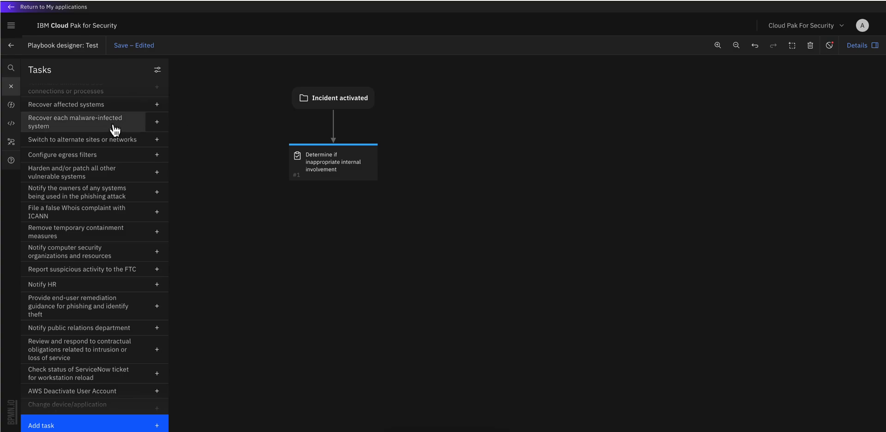
{"action": "mouse_move", "coordinate": [20, 113]}
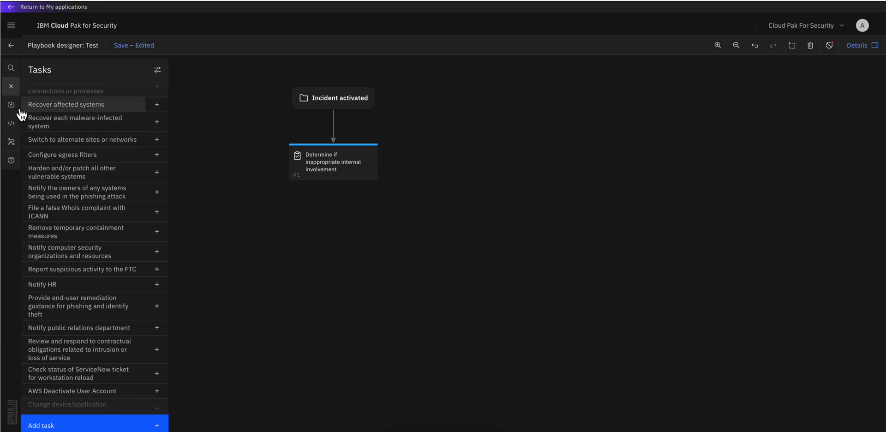
{"action": "mouse_move", "coordinate": [10, 105]}
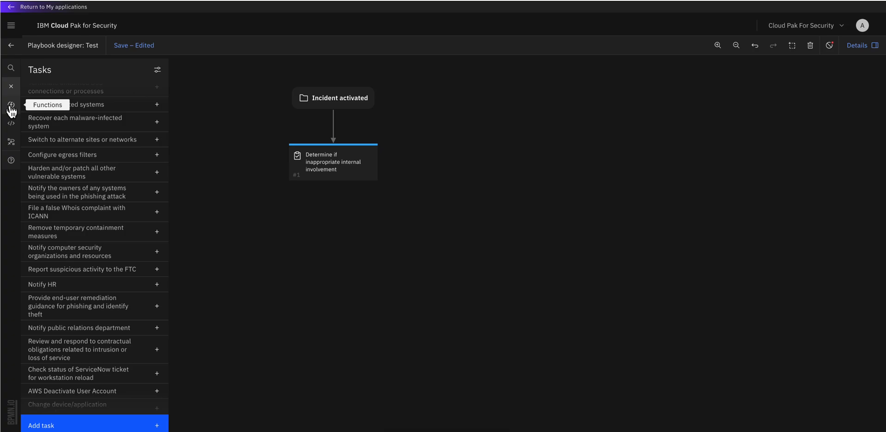
Place 'SNOW: Add Note to Record' from ServiceNow Functions and connect the first task to it.
{"action": "left_click", "coordinate": [11, 105]}
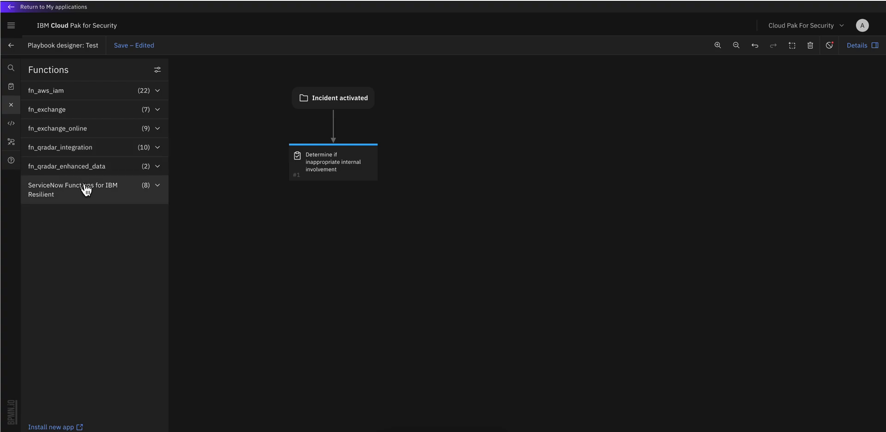
{"action": "mouse_move", "coordinate": [67, 167]}
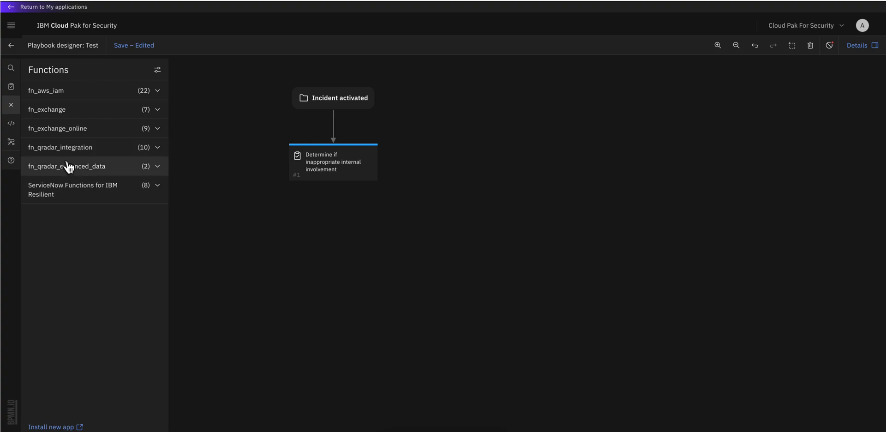
{"action": "mouse_move", "coordinate": [60, 97]}
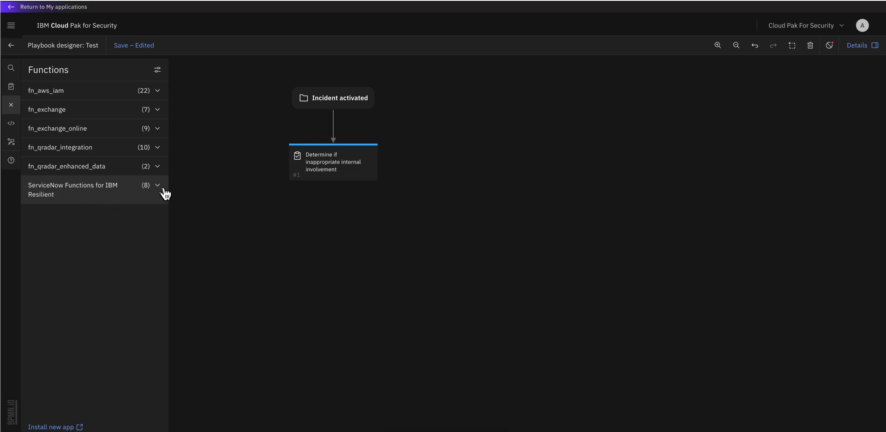
{"action": "left_click", "coordinate": [72, 189]}
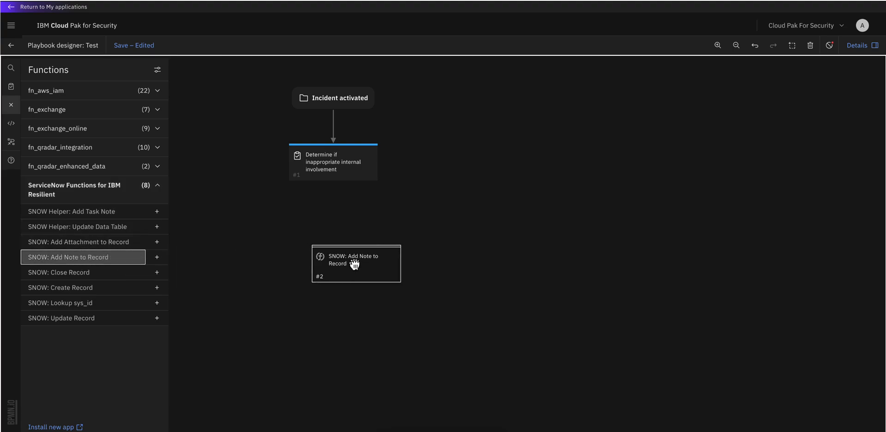
{"action": "left_click", "coordinate": [355, 263]}
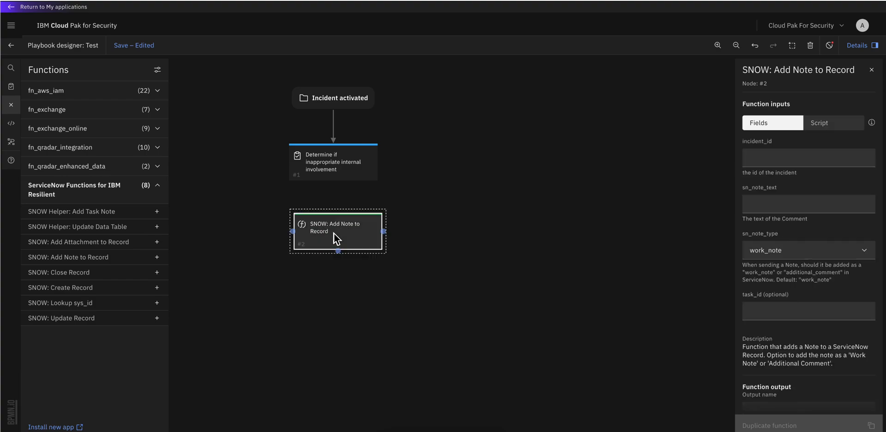
{"action": "mouse_move", "coordinate": [332, 196]}
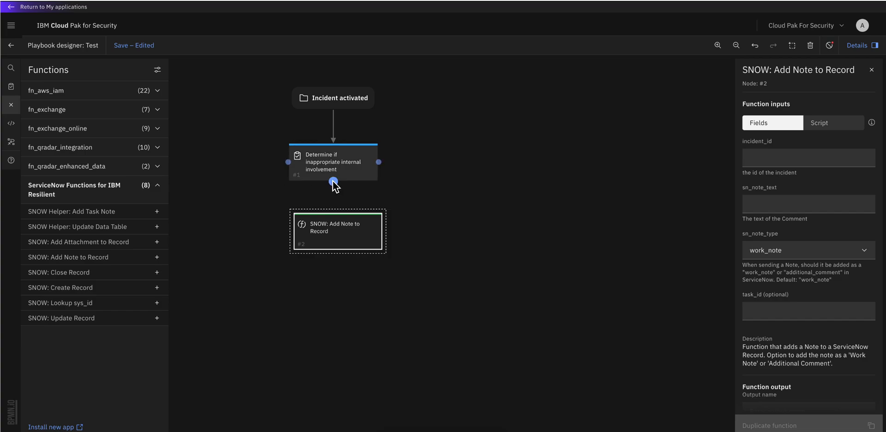
{"action": "left_click_drag", "start_coordinate": [333, 181], "coordinate": [336, 215]}
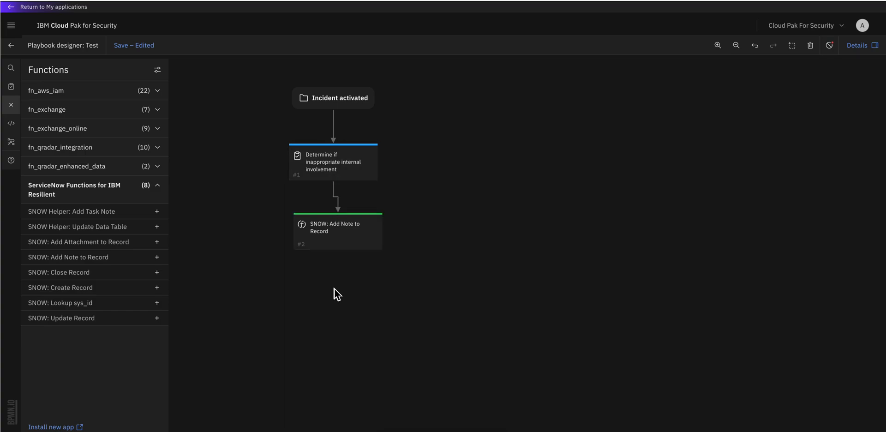
{"action": "mouse_move", "coordinate": [36, 117]}
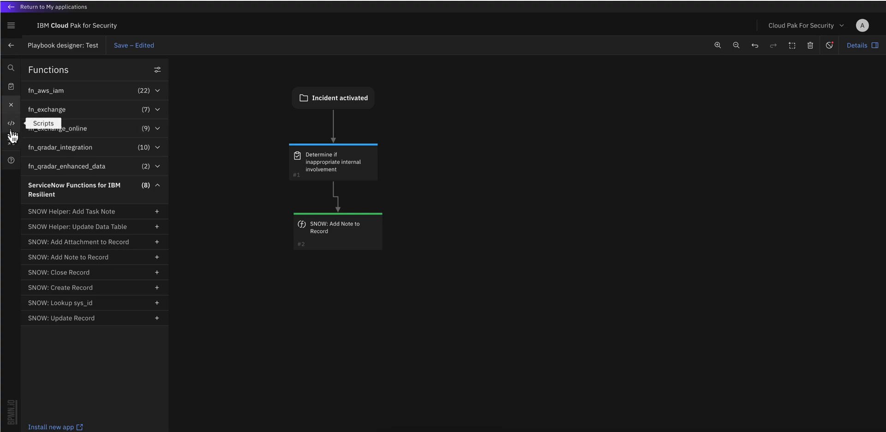
{"action": "mouse_move", "coordinate": [25, 139]}
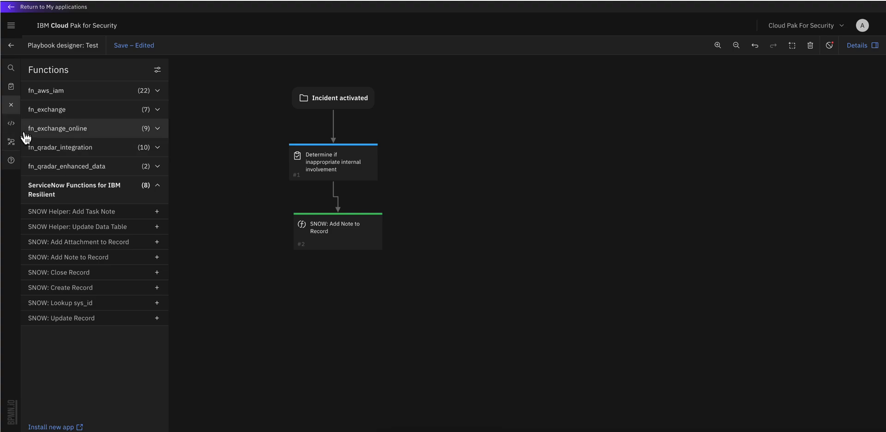
Show the Scripts panel with Incident and Local scripts.
{"action": "left_click", "coordinate": [10, 123]}
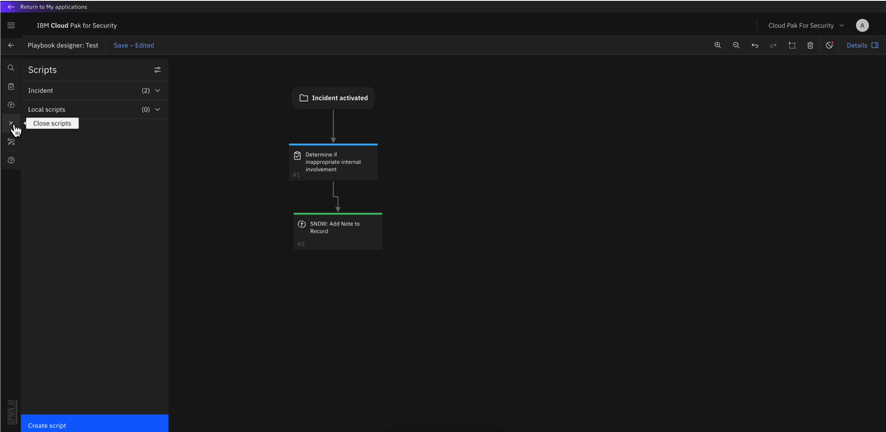
{"action": "mouse_move", "coordinate": [207, 135]}
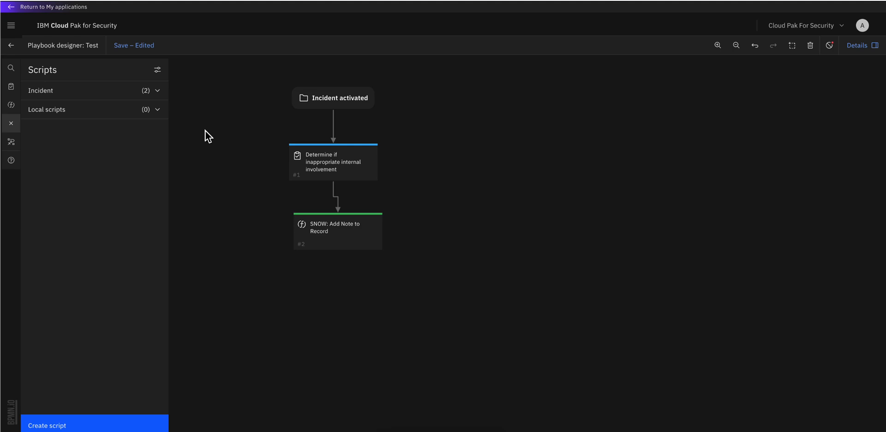
{"action": "mouse_move", "coordinate": [210, 133]}
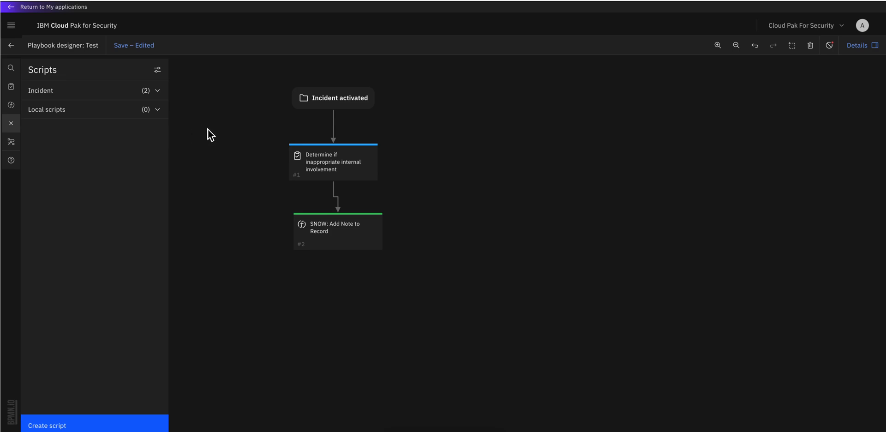
Place a Wait point, remove the task-to-Add Note link, and move Add Note beside the task.
{"action": "left_click", "coordinate": [10, 141]}
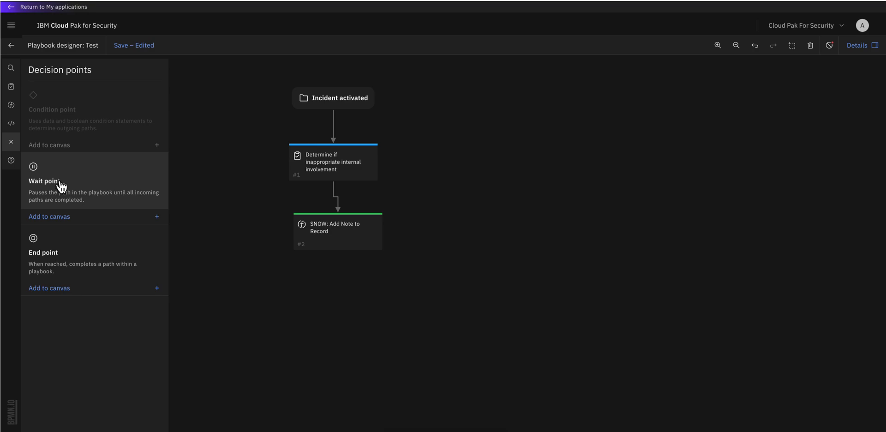
{"action": "mouse_move", "coordinate": [57, 186]}
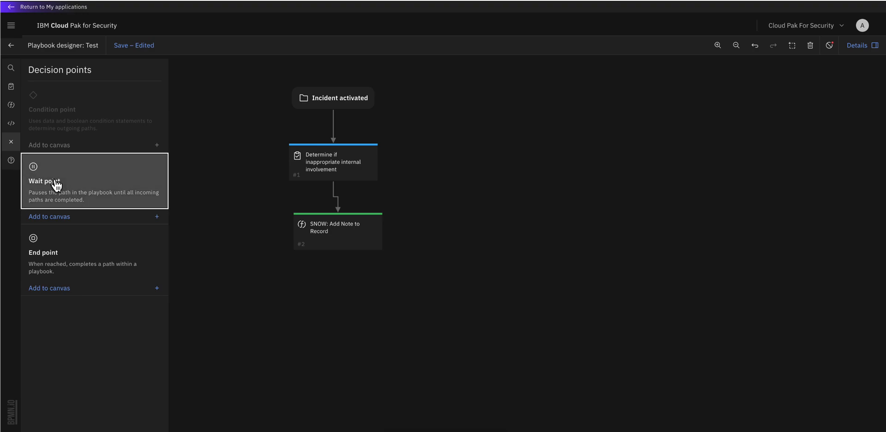
{"action": "left_click_drag", "start_coordinate": [44, 181], "coordinate": [435, 249]}
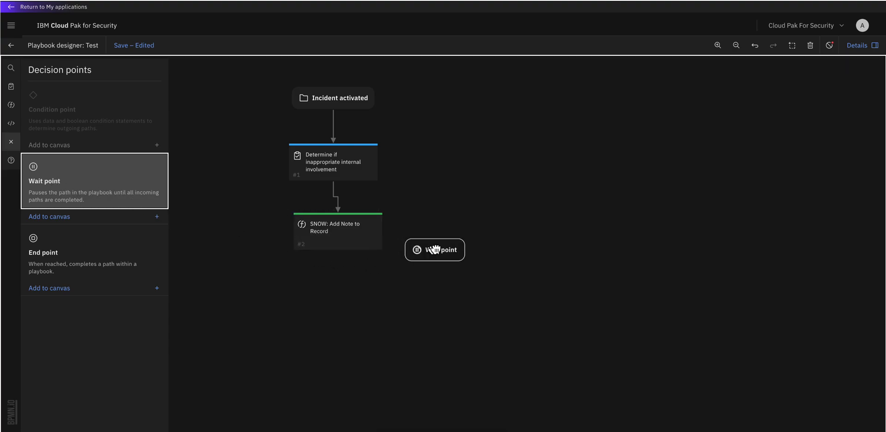
{"action": "left_click", "coordinate": [435, 249]}
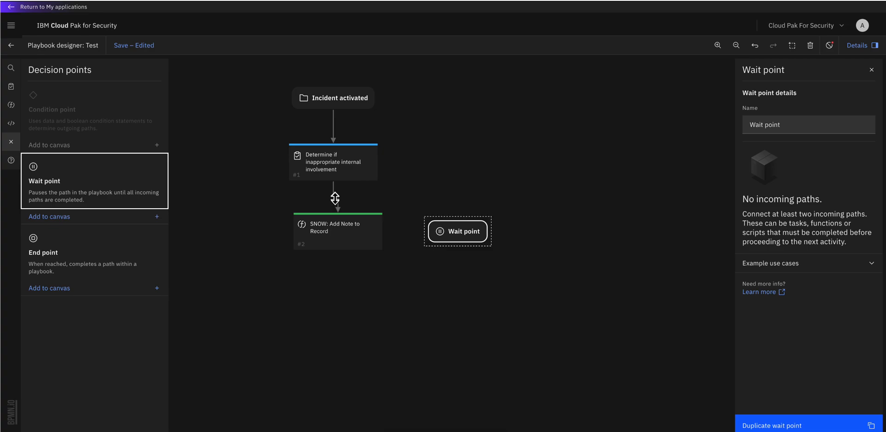
{"action": "left_click", "coordinate": [336, 200]}
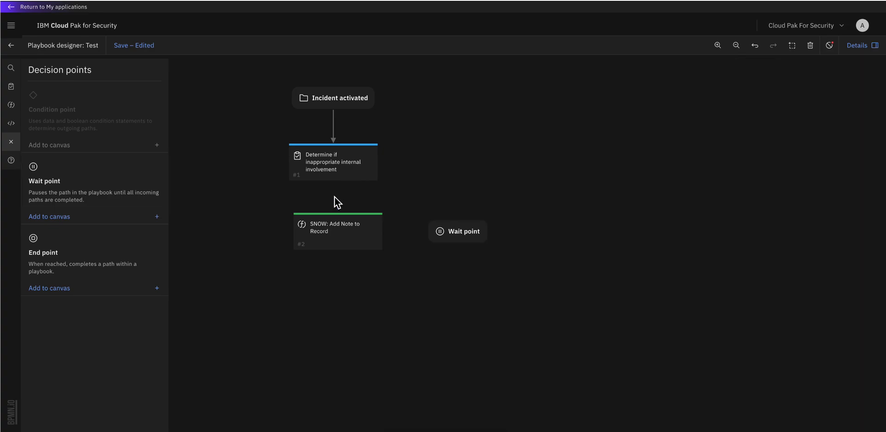
{"action": "left_click_drag", "start_coordinate": [338, 231], "coordinate": [403, 208]}
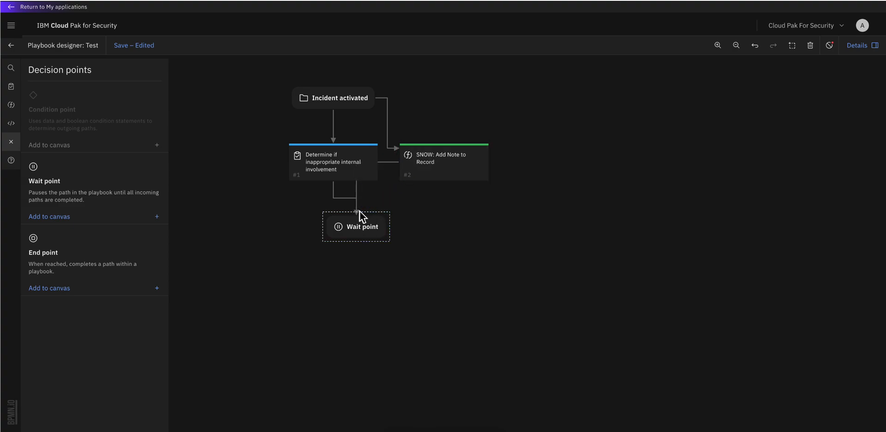
{"action": "mouse_move", "coordinate": [438, 248]}
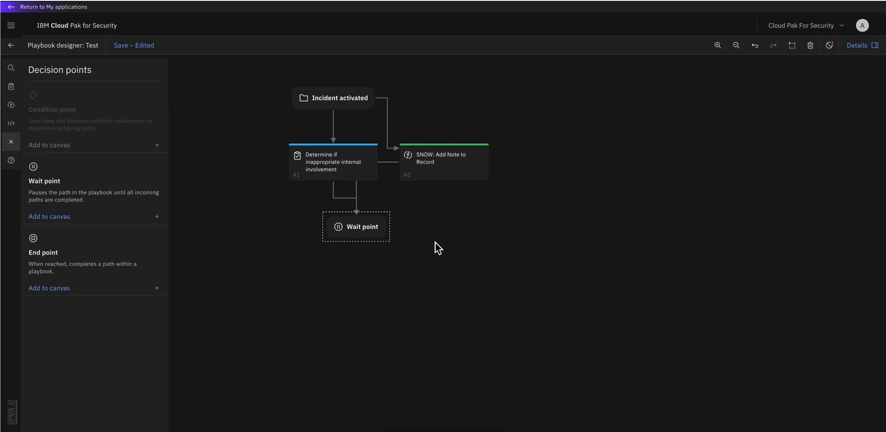
{"action": "mouse_move", "coordinate": [79, 248]}
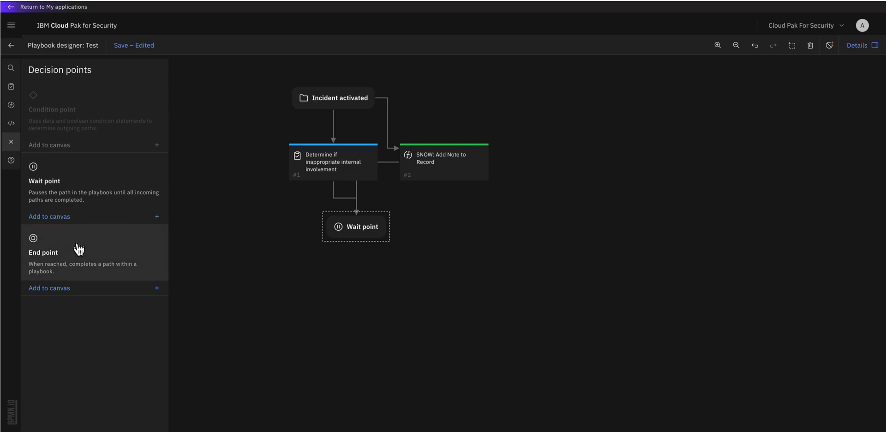
{"action": "mouse_move", "coordinate": [80, 255]}
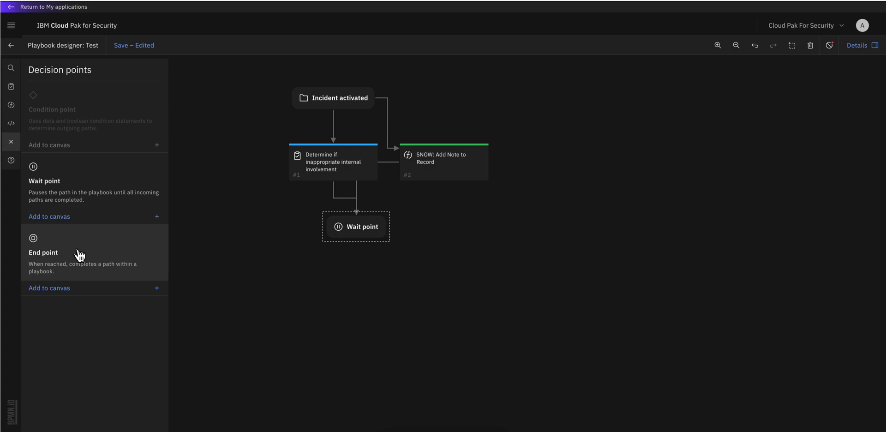
Place an End point below the Wait point and connect the Wait point to it.
{"action": "left_click_drag", "start_coordinate": [79, 251], "coordinate": [333, 296]}
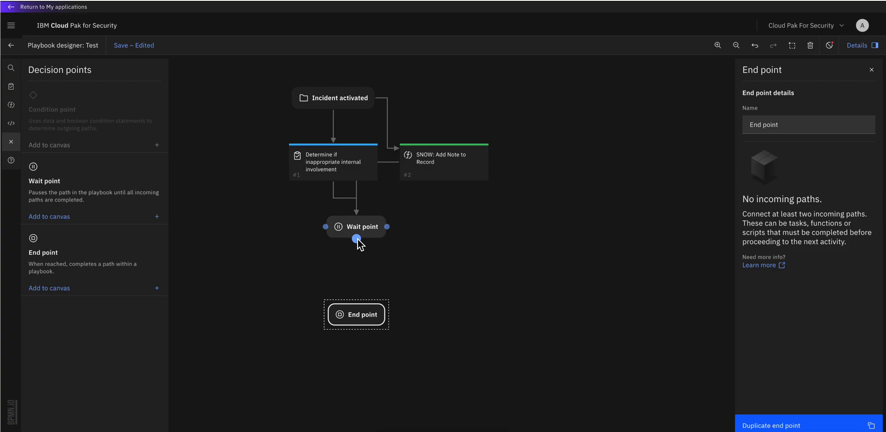
{"action": "left_click_drag", "start_coordinate": [356, 238], "coordinate": [356, 313]}
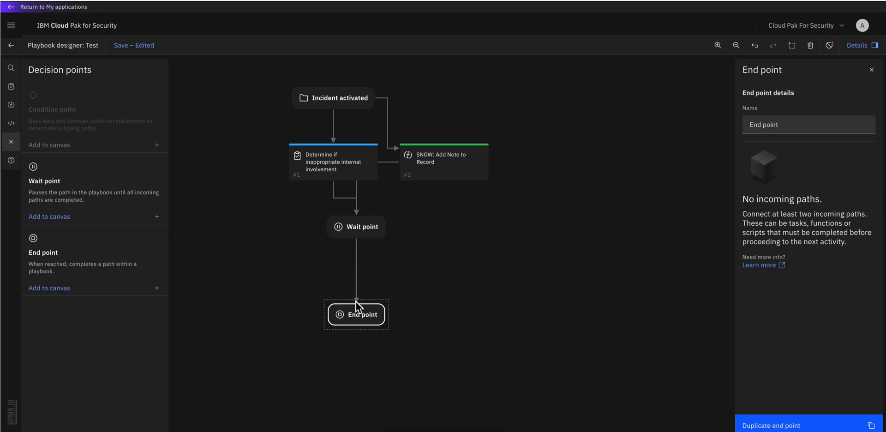
{"action": "left_click", "coordinate": [435, 273]}
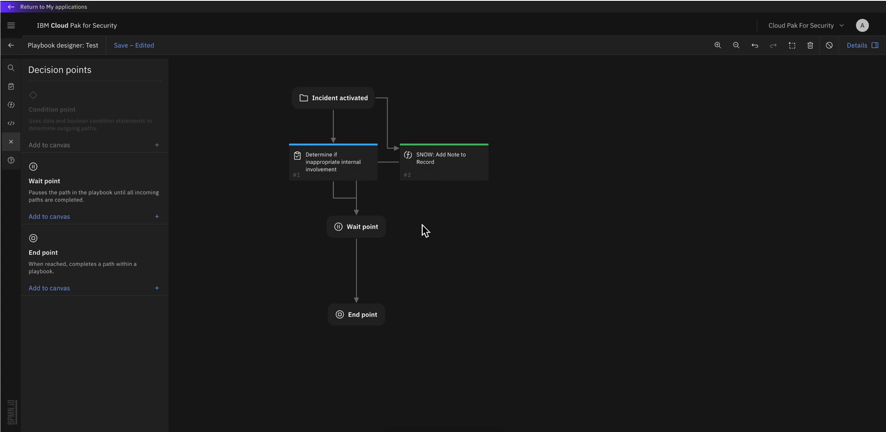
{"action": "mouse_move", "coordinate": [432, 211]}
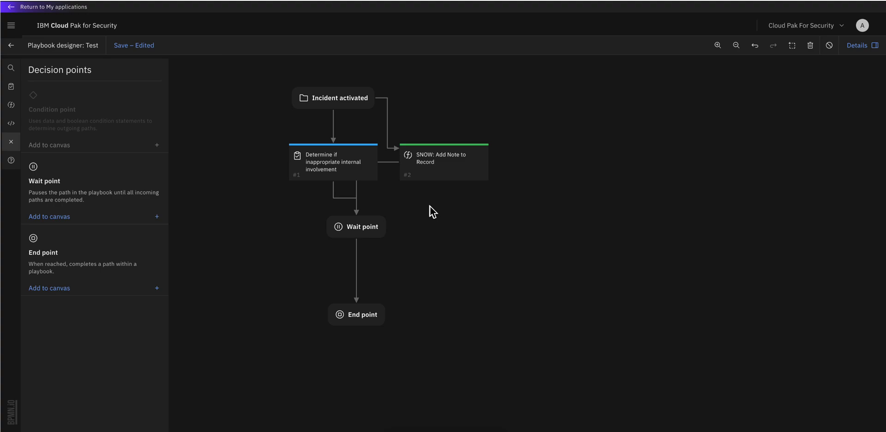
{"action": "mouse_move", "coordinate": [395, 187]}
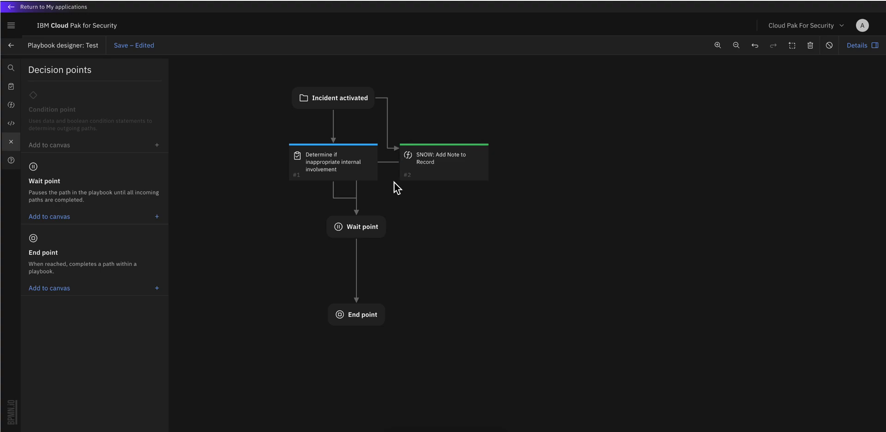
Save the Test playbook and inspect SNOW: Add Note to Record's required incident_id and sn_note_text inputs.
{"action": "left_click", "coordinate": [121, 45]}
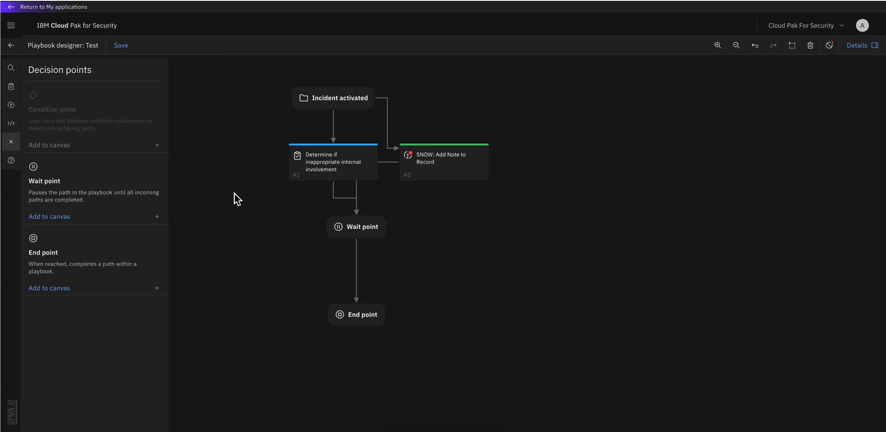
{"action": "left_click", "coordinate": [443, 163]}
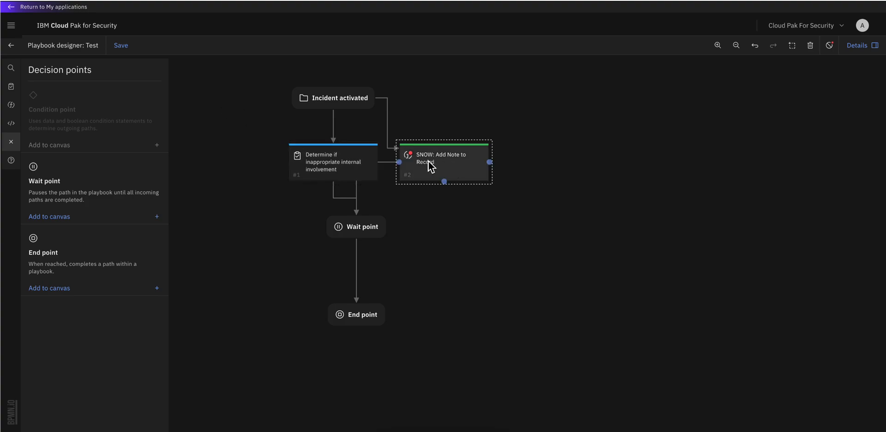
{"action": "mouse_move", "coordinate": [440, 165]}
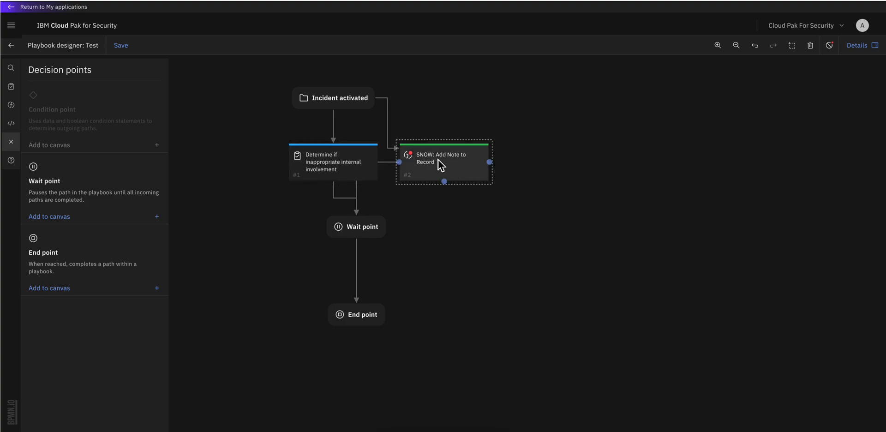
{"action": "left_click", "coordinate": [443, 162]}
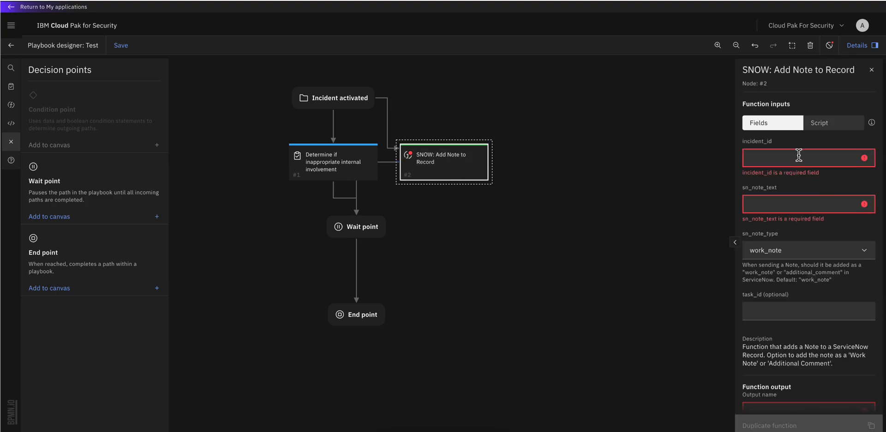
{"action": "mouse_move", "coordinate": [800, 215]}
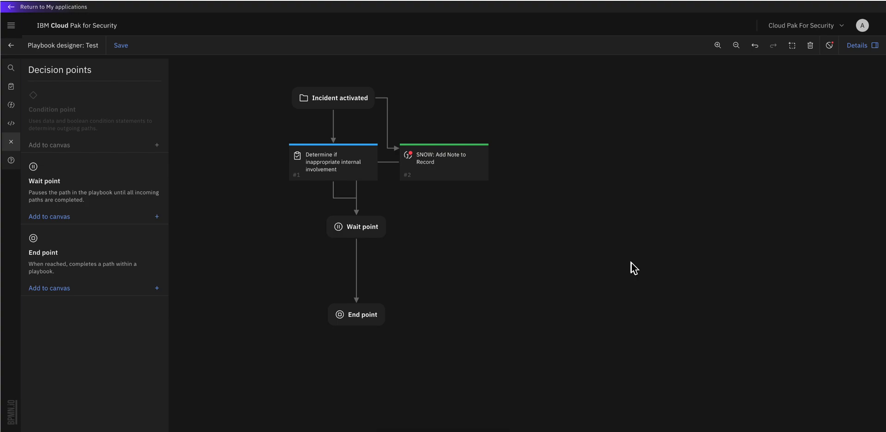
{"action": "mouse_move", "coordinate": [507, 225]}
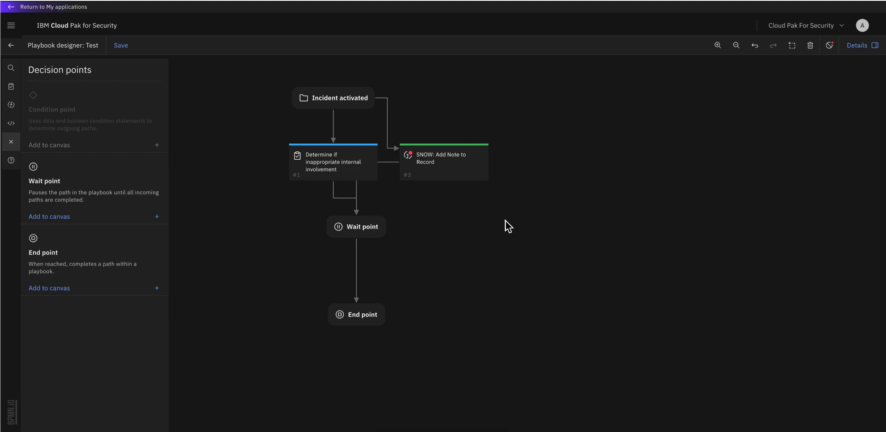
{"action": "mouse_move", "coordinate": [470, 245]}
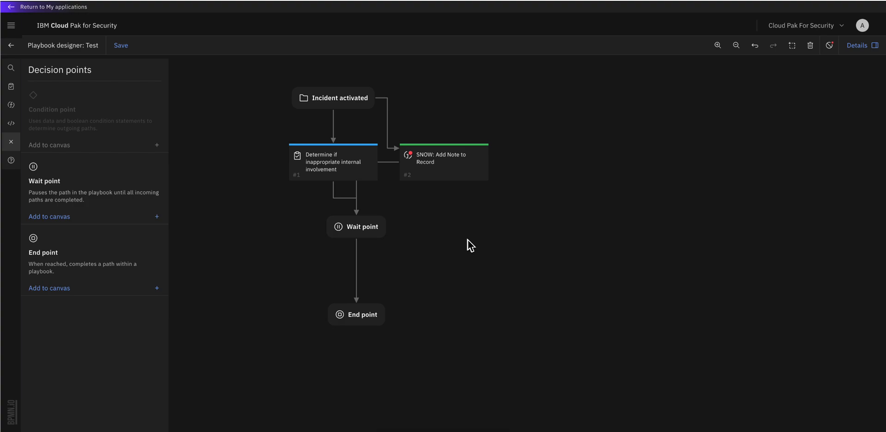
{"action": "mouse_move", "coordinate": [243, 271]}
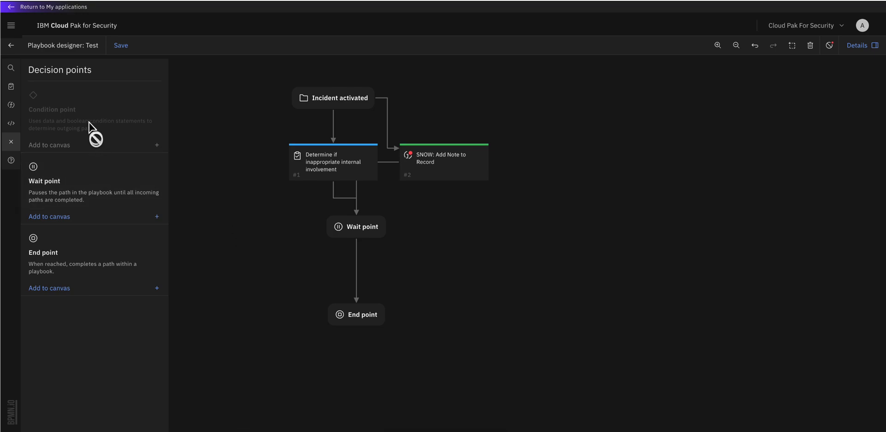
{"action": "mouse_move", "coordinate": [84, 134]}
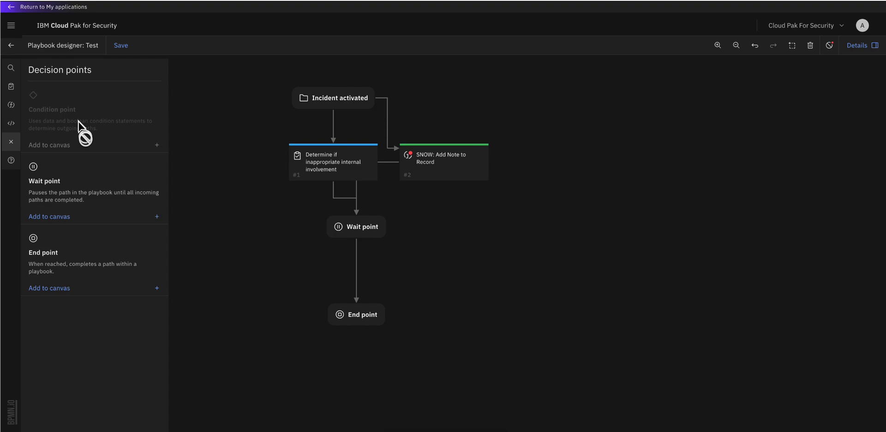
{"action": "mouse_move", "coordinate": [70, 131]}
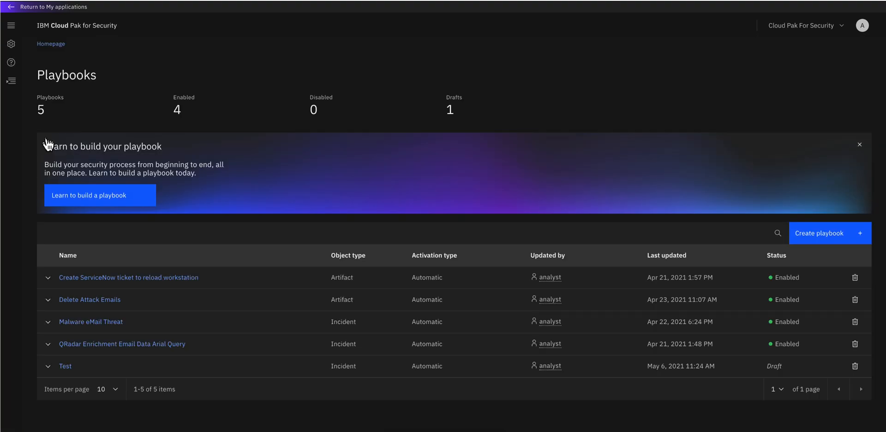
{"action": "mouse_move", "coordinate": [89, 299]}
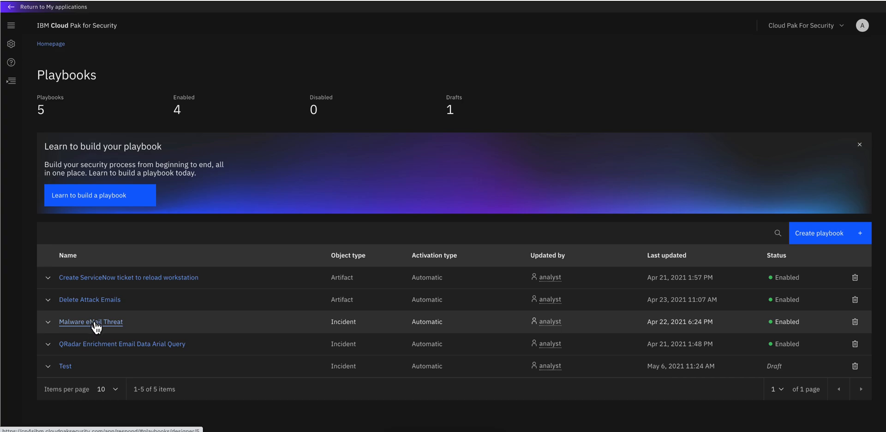
Open 'Malware eMail Threat' from the Playbooks table to view its task flow.
{"action": "left_click", "coordinate": [90, 322]}
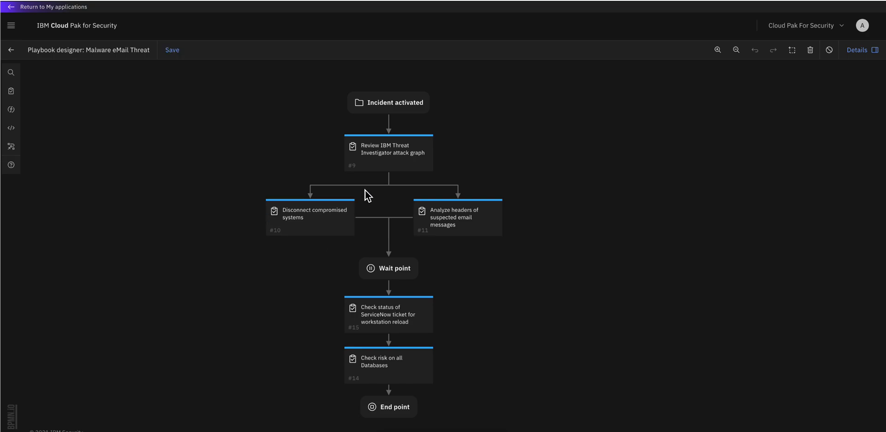
{"action": "left_click", "coordinate": [388, 153]}
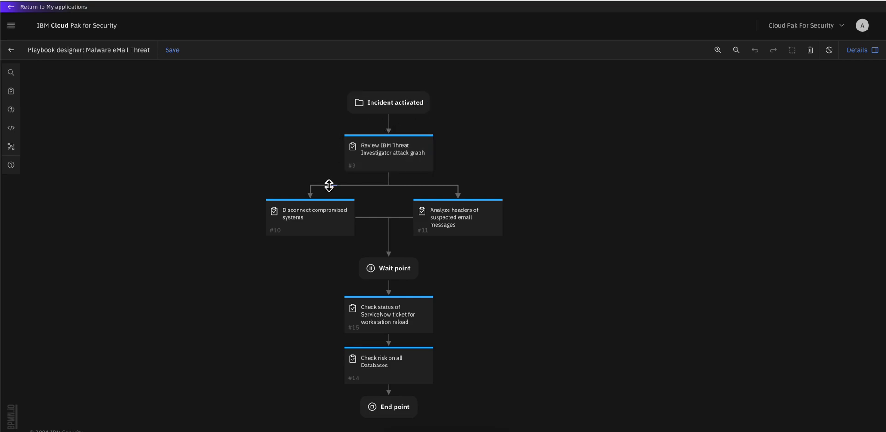
{"action": "left_click", "coordinate": [456, 216]}
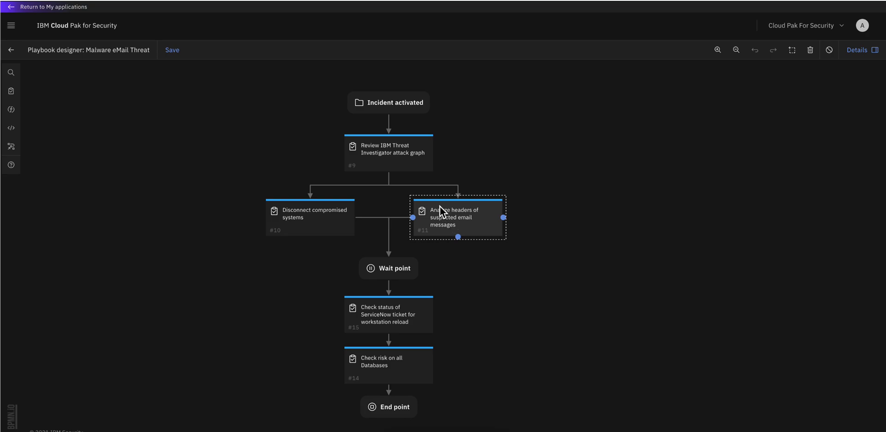
{"action": "left_click", "coordinate": [388, 151]}
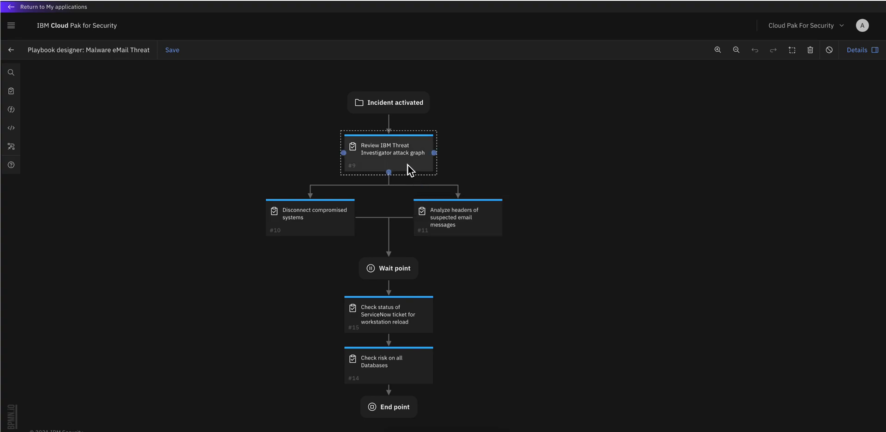
{"action": "mouse_move", "coordinate": [392, 168]}
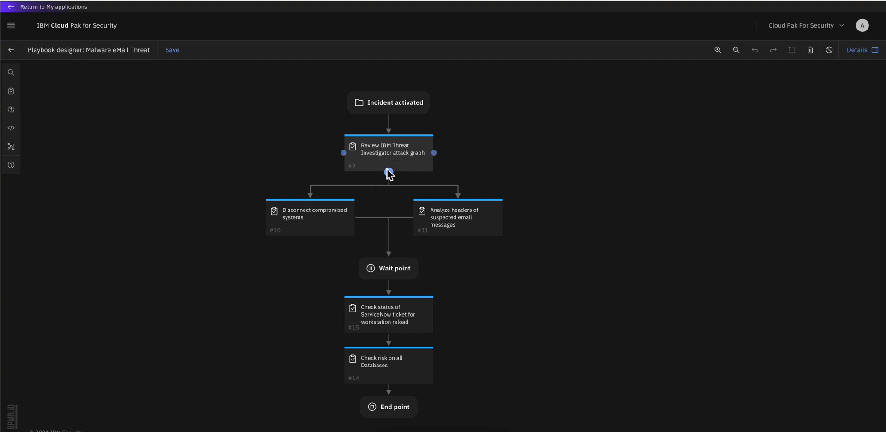
{"action": "left_click", "coordinate": [309, 217]}
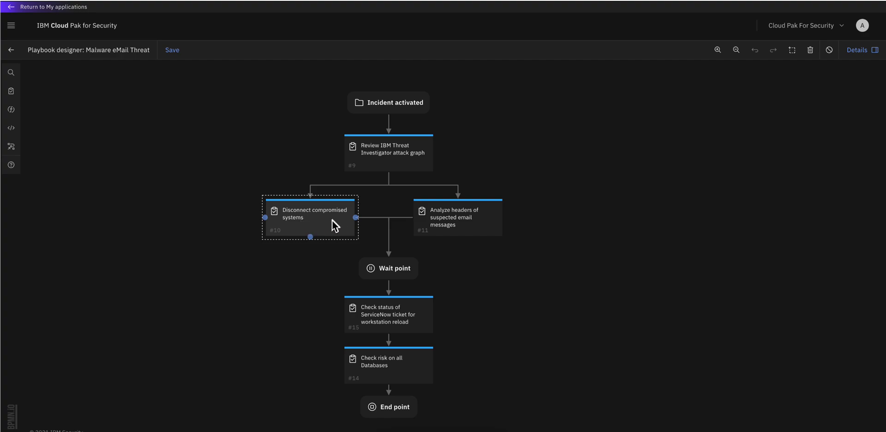
{"action": "mouse_move", "coordinate": [326, 236]}
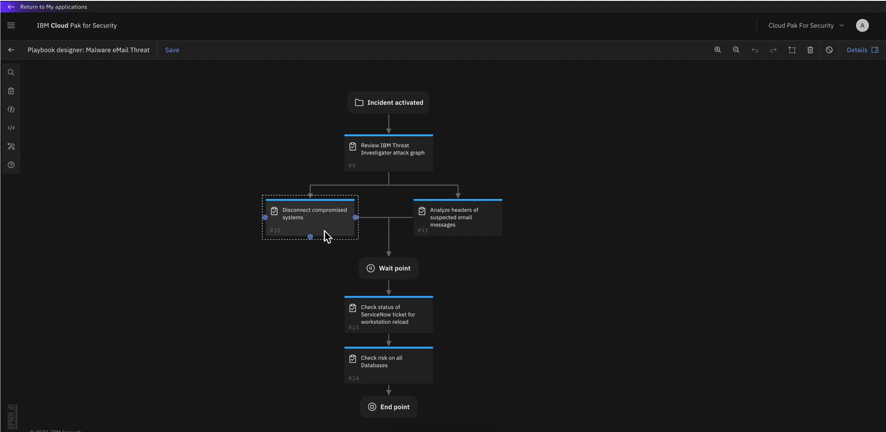
{"action": "left_click", "coordinate": [458, 217]}
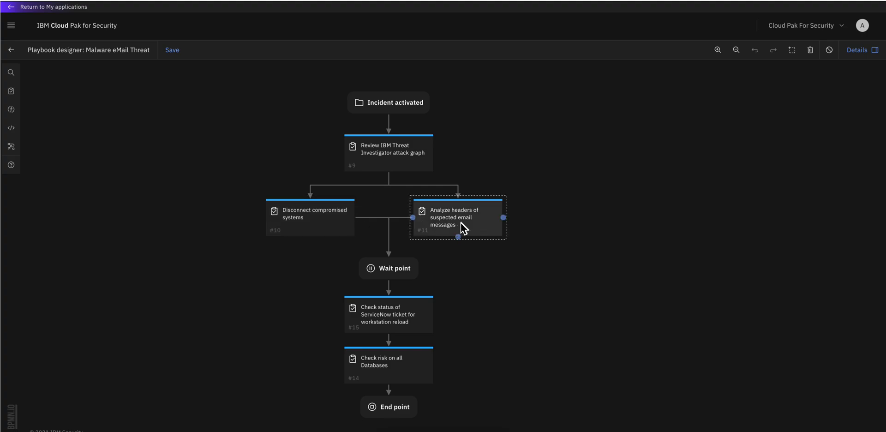
{"action": "mouse_move", "coordinate": [440, 231]}
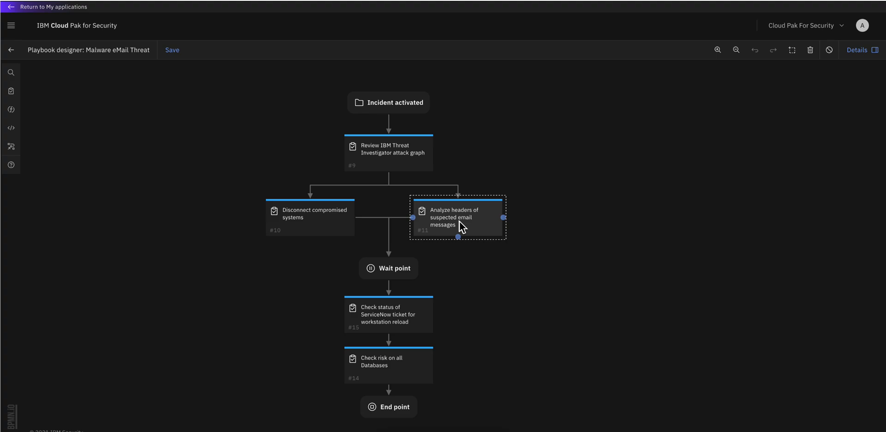
{"action": "left_click", "coordinate": [310, 218]}
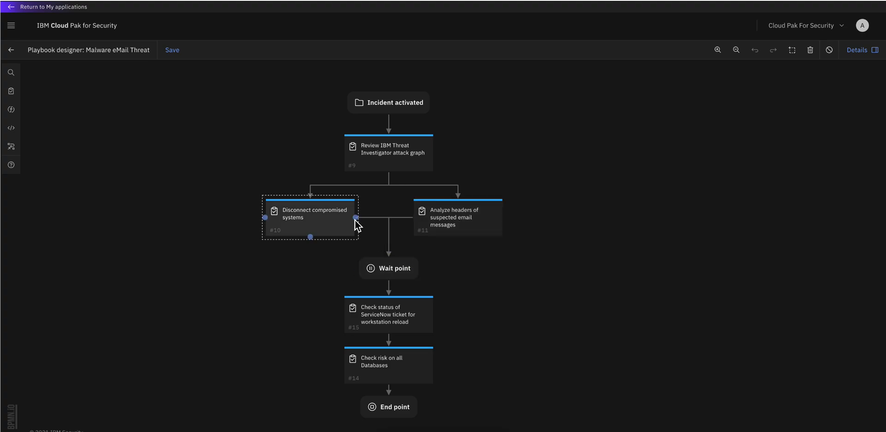
{"action": "left_click", "coordinate": [388, 268]}
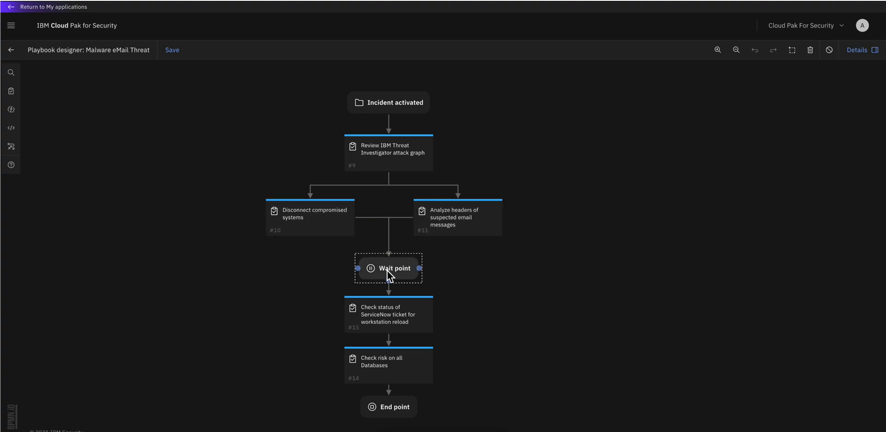
{"action": "left_click", "coordinate": [387, 315]}
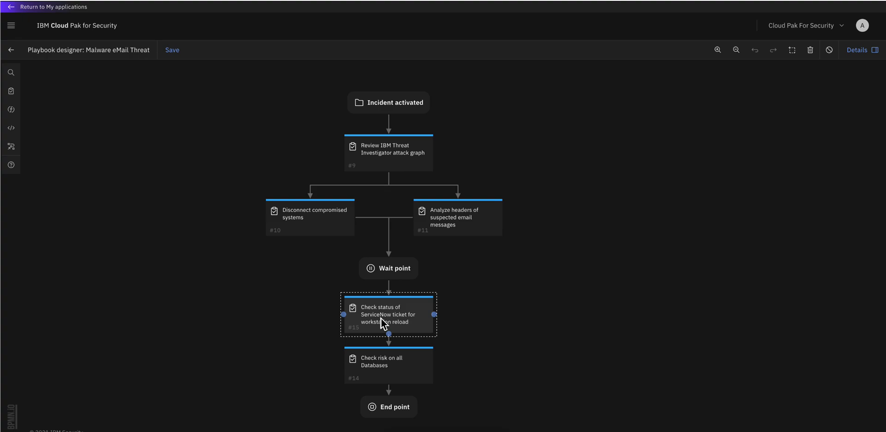
{"action": "left_click", "coordinate": [388, 364]}
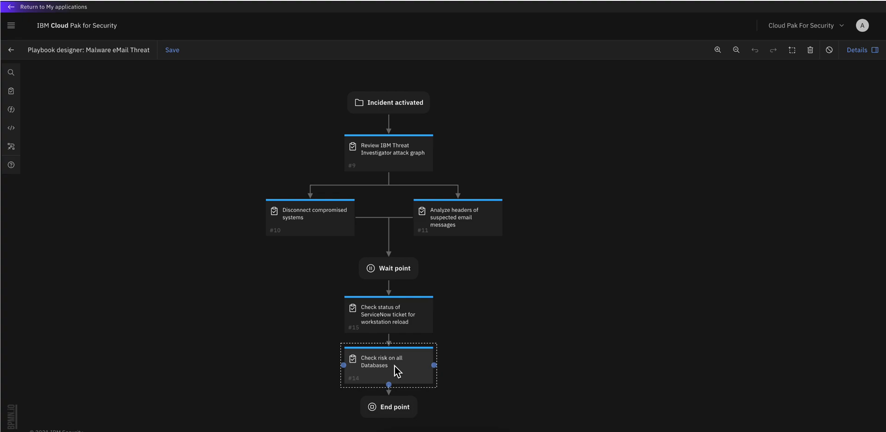
{"action": "left_click", "coordinate": [511, 365]}
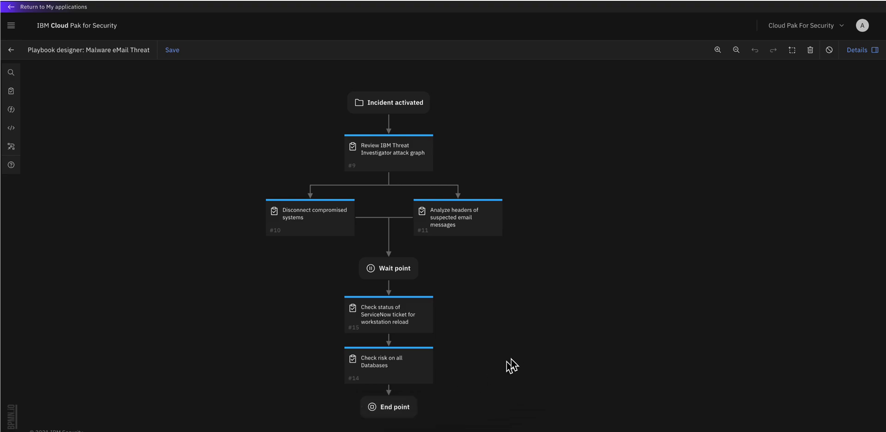
{"action": "mouse_move", "coordinate": [556, 302]}
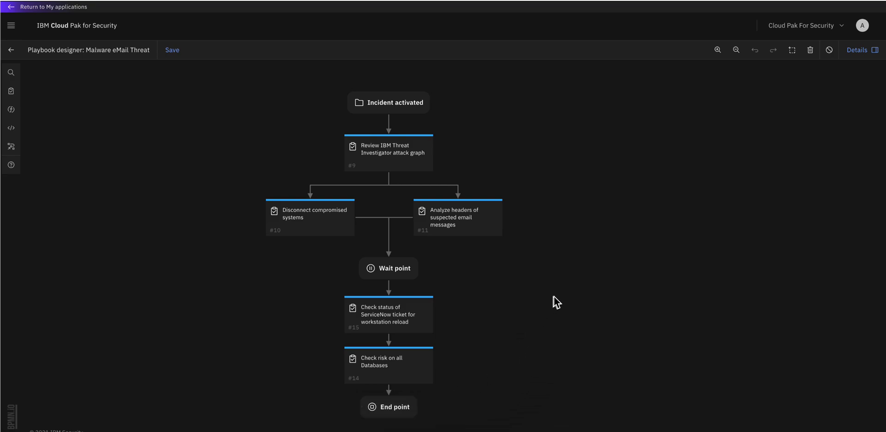
{"action": "mouse_move", "coordinate": [591, 270]}
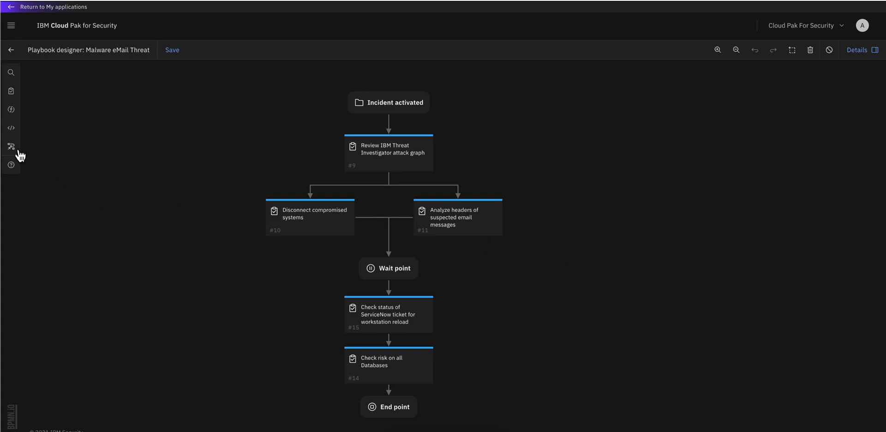
{"action": "mouse_move", "coordinate": [10, 146]}
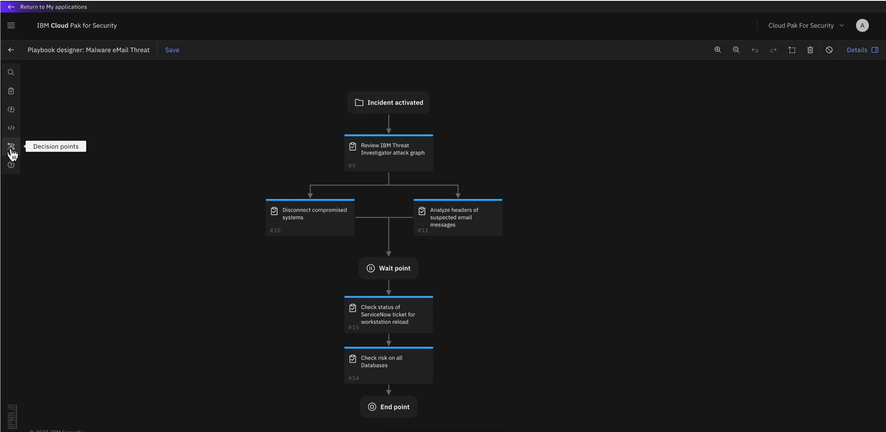
{"action": "mouse_move", "coordinate": [186, 140]}
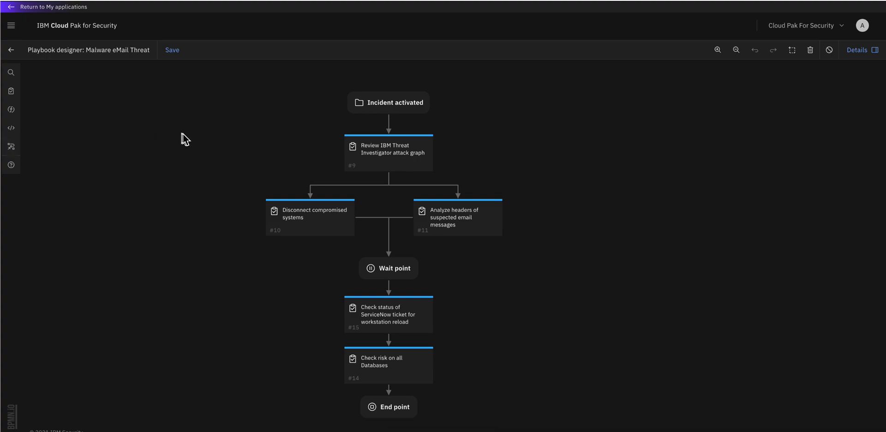
{"action": "mouse_move", "coordinate": [269, 133]}
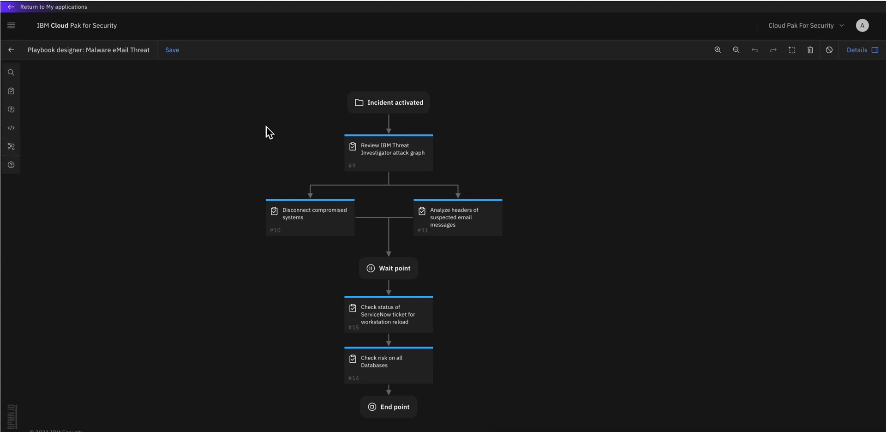